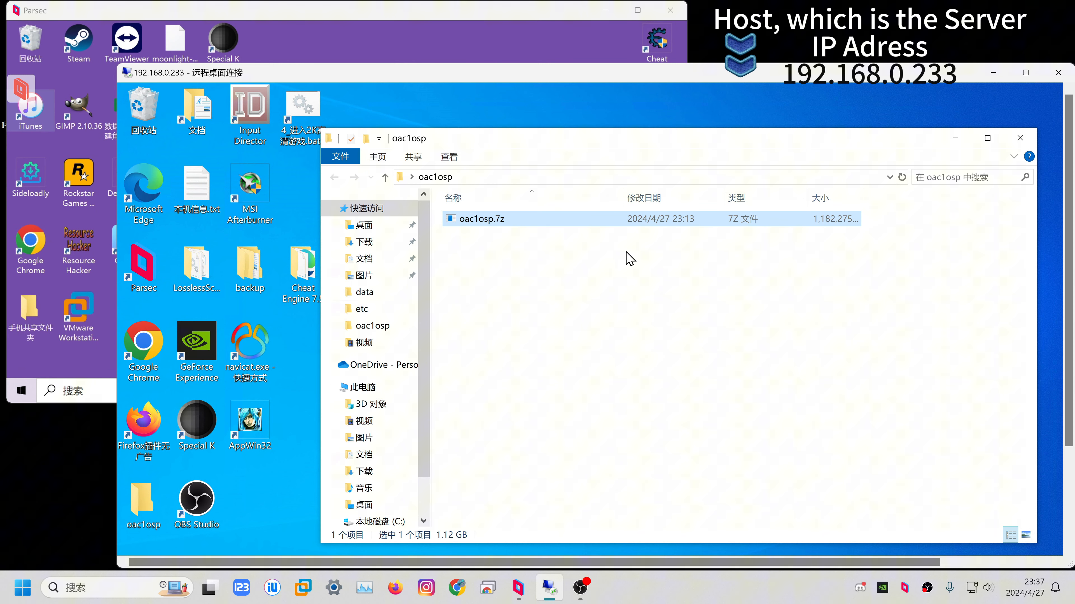
mouse_move(429, 144)
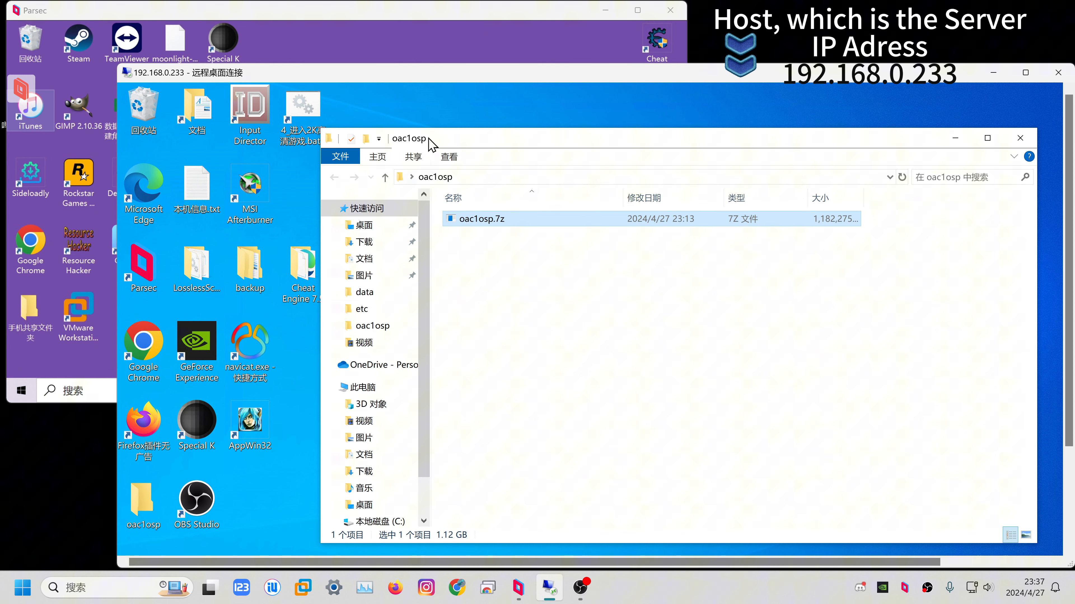
mouse_move(446, 118)
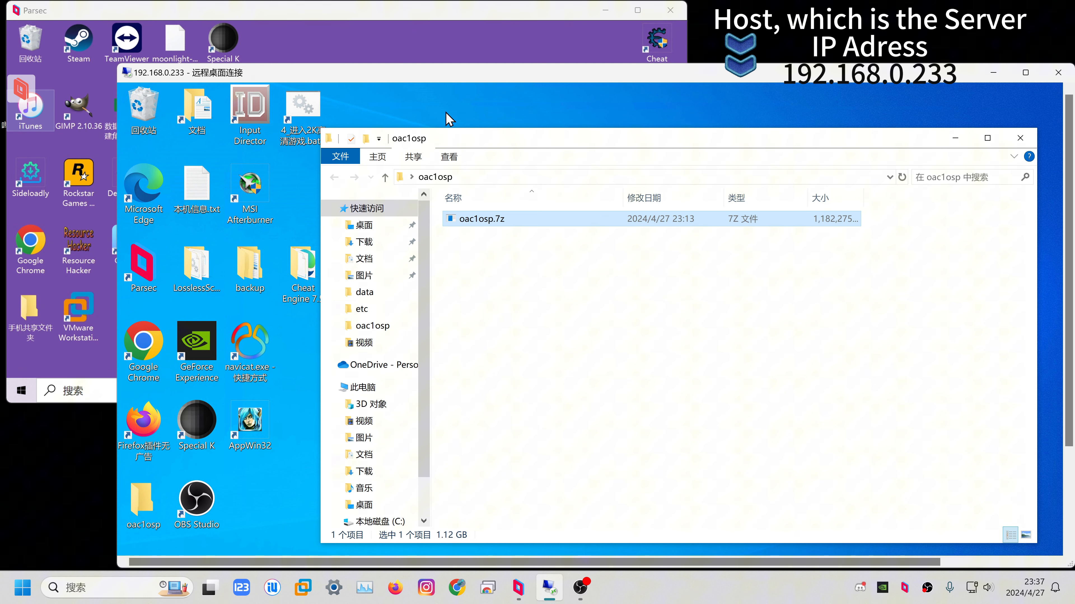
mouse_move(456, 115)
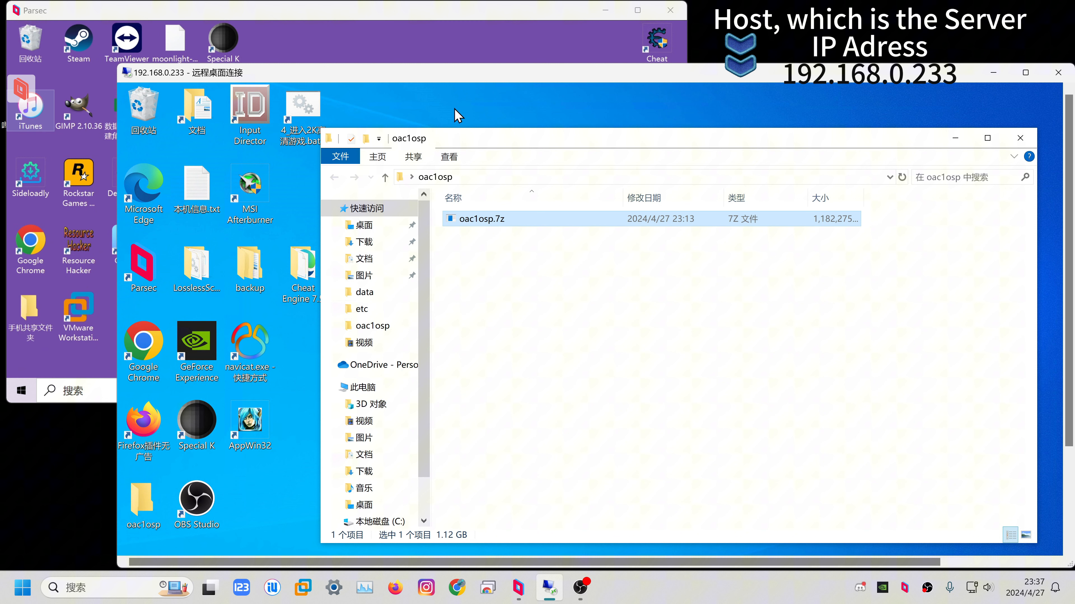
mouse_move(523, 94)
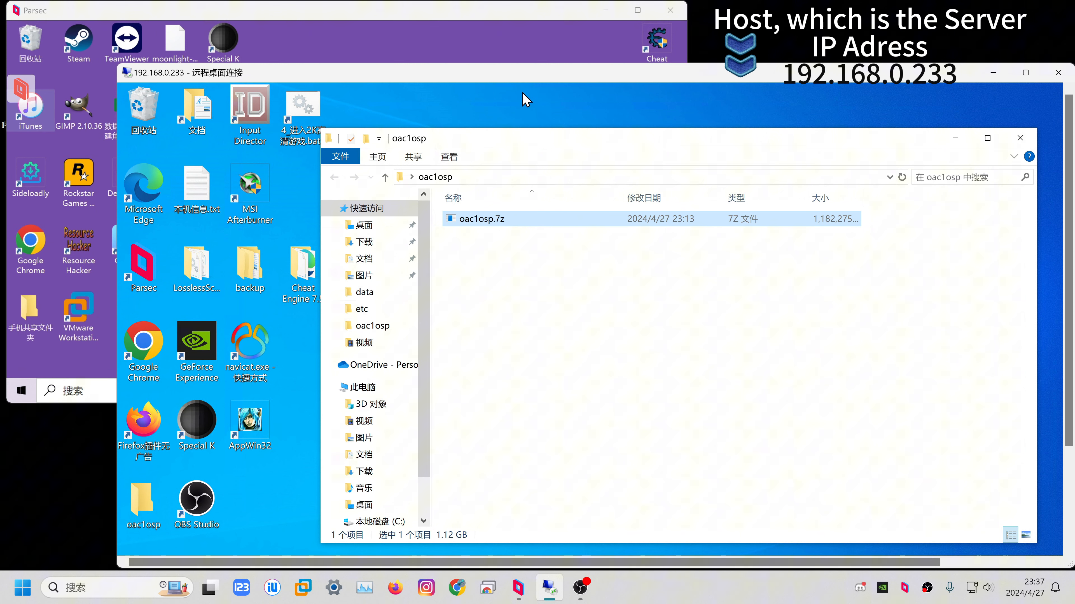
mouse_move(530, 123)
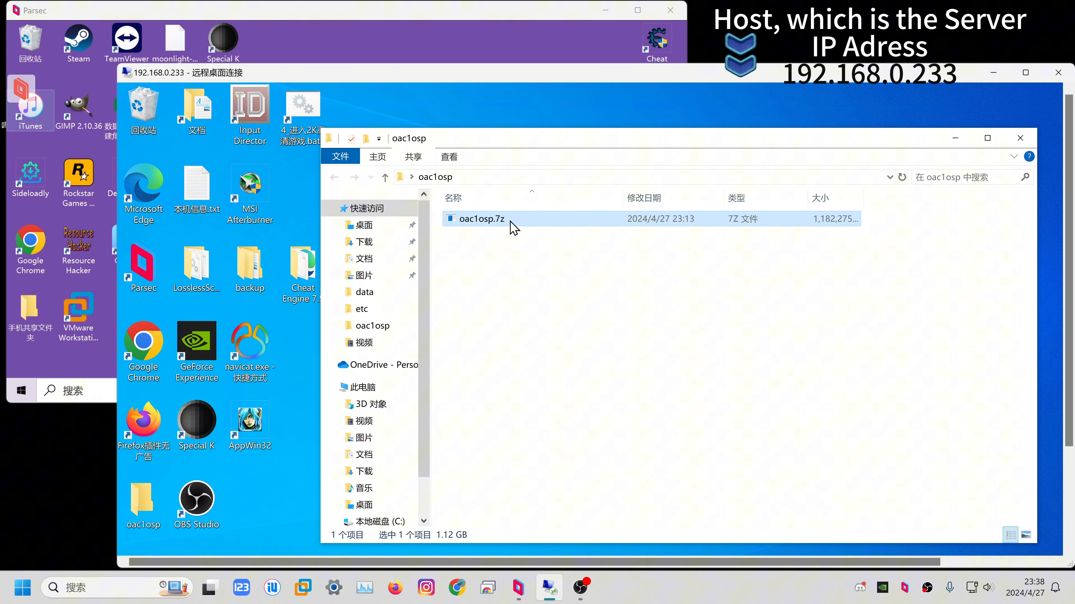
Browse into the oac1osp folder inside the oac1osp.7z archive.
right_click(514, 227)
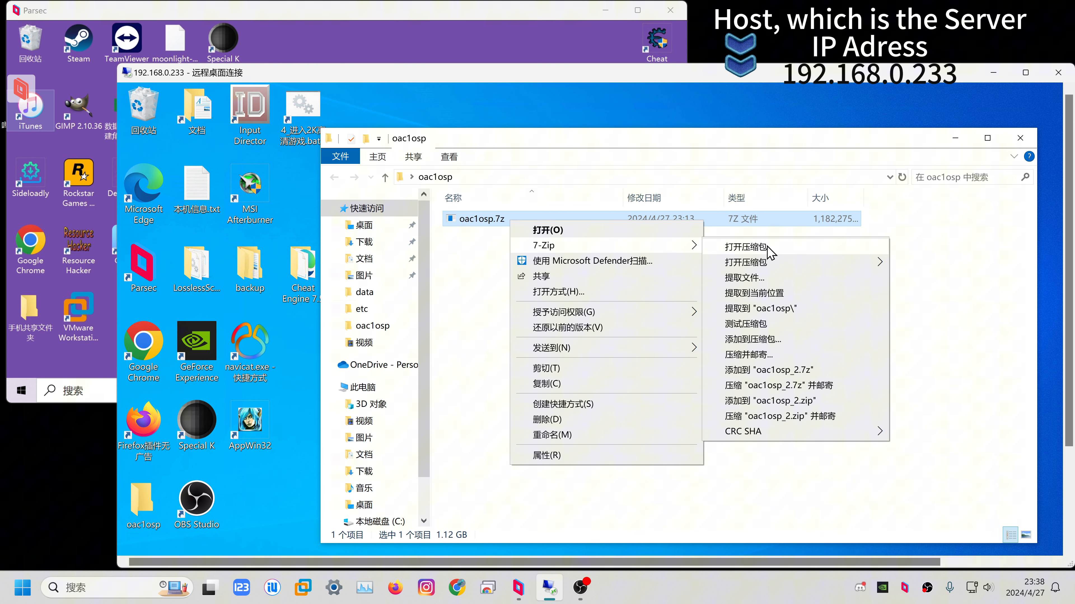
click(745, 247)
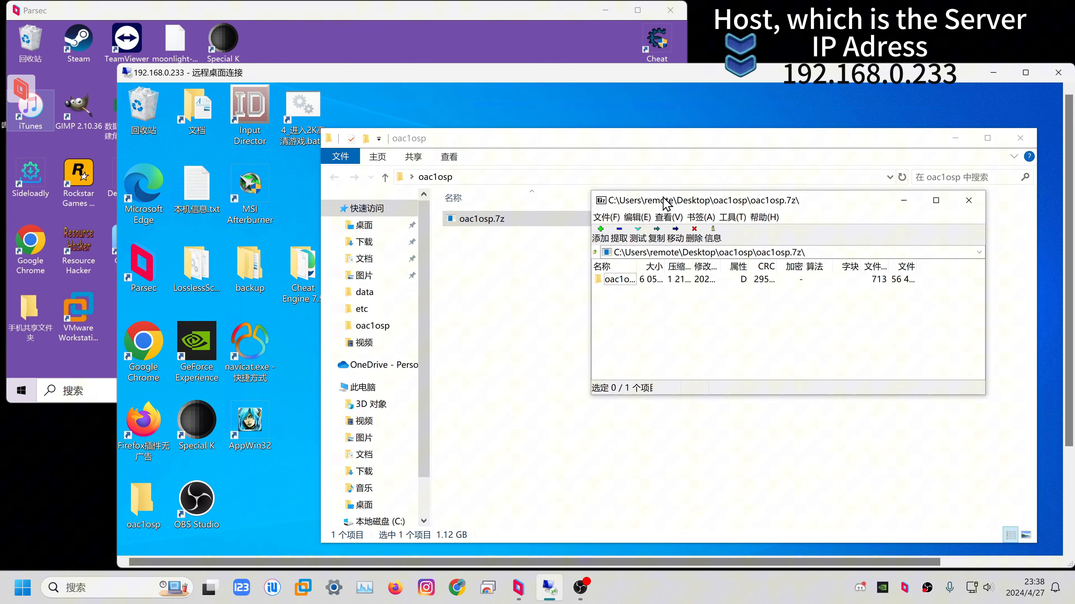
double_click(619, 280)
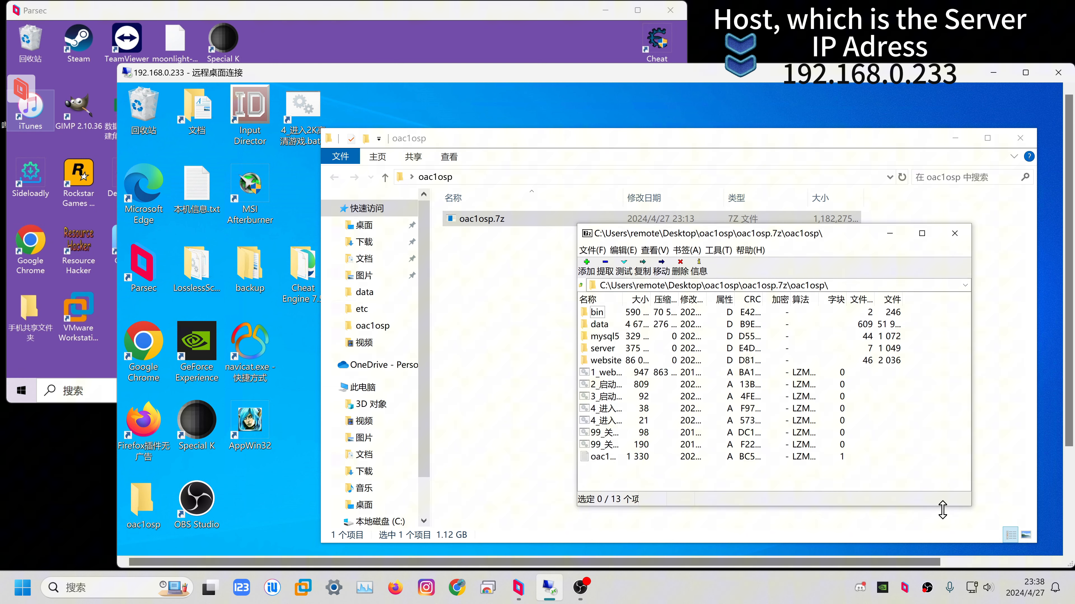
Extract mysql5, server, website and the three batch files to Desktop\oac1osp.
click(604, 336)
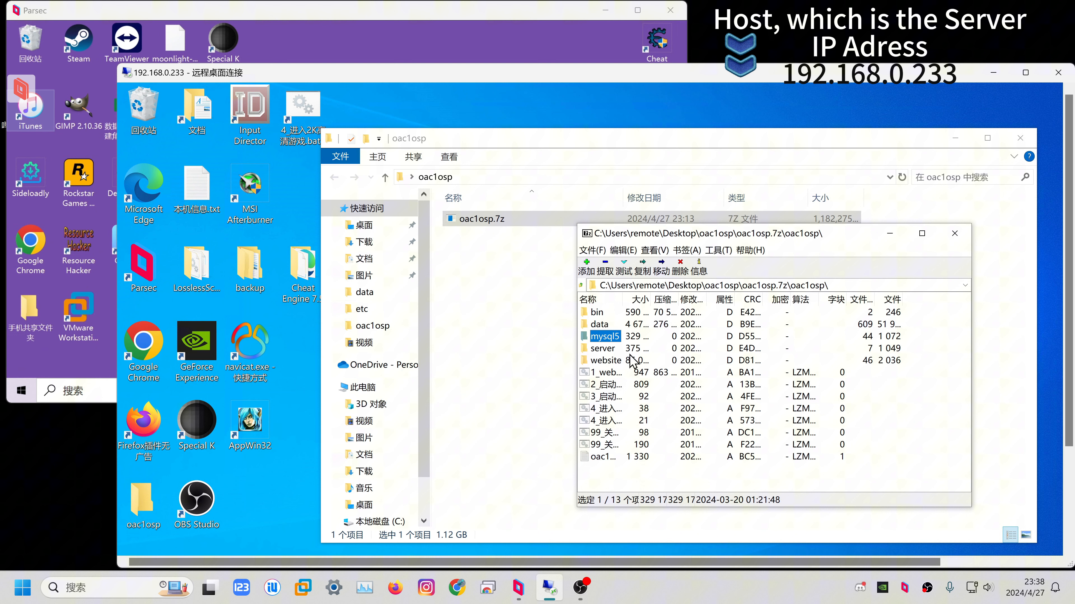
click(606, 361)
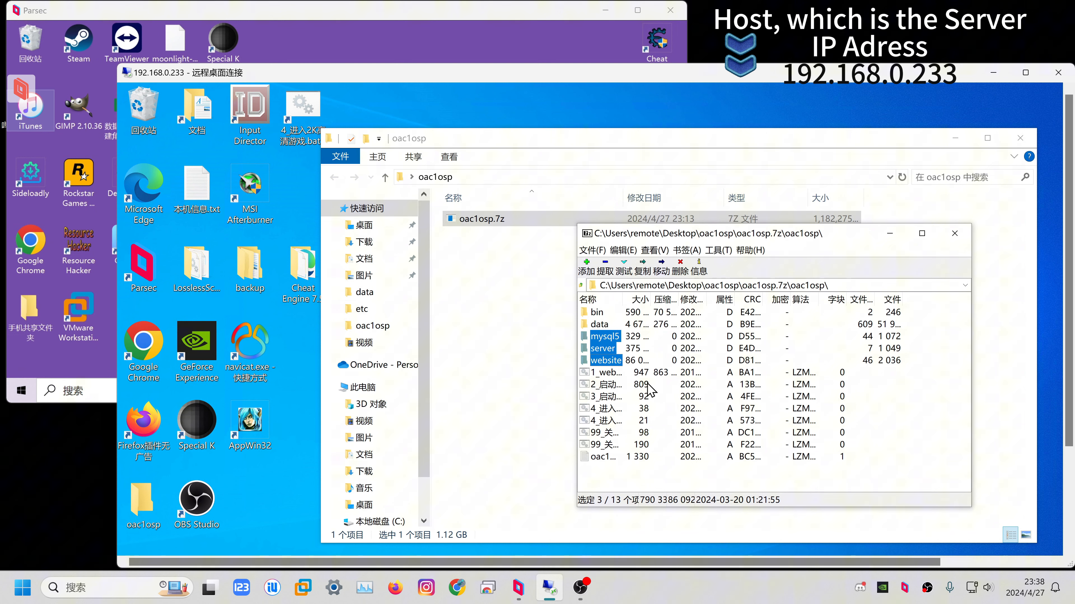
mouse_move(614, 382)
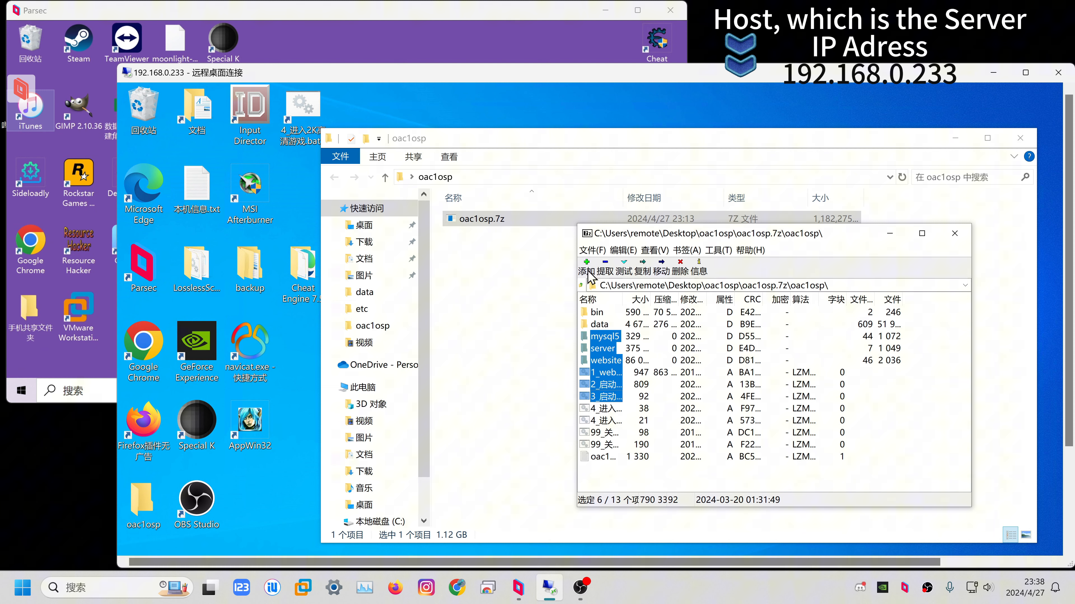
click(643, 267)
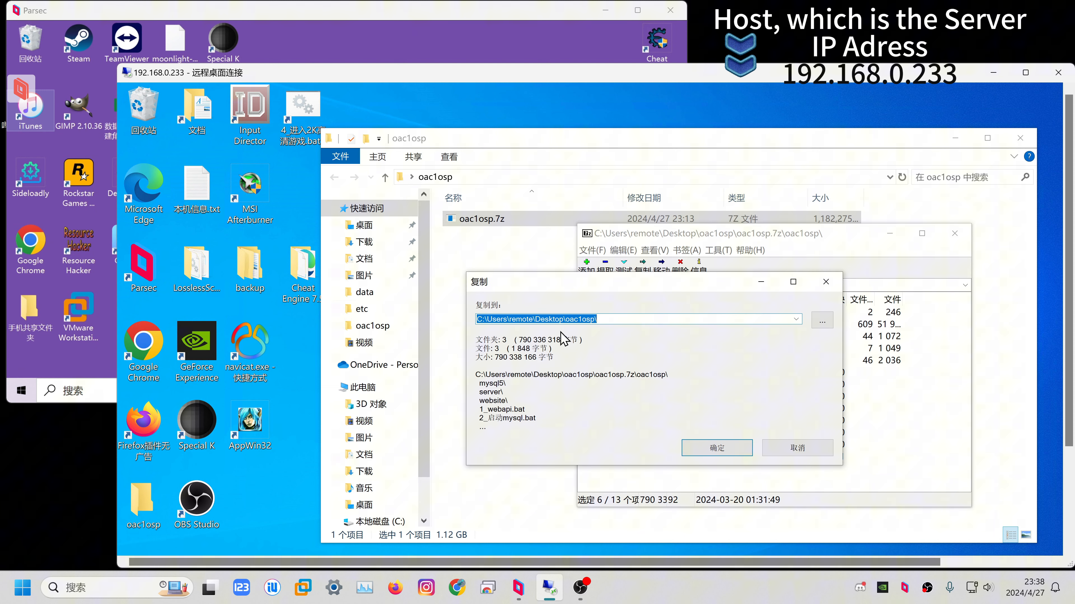
click(717, 448)
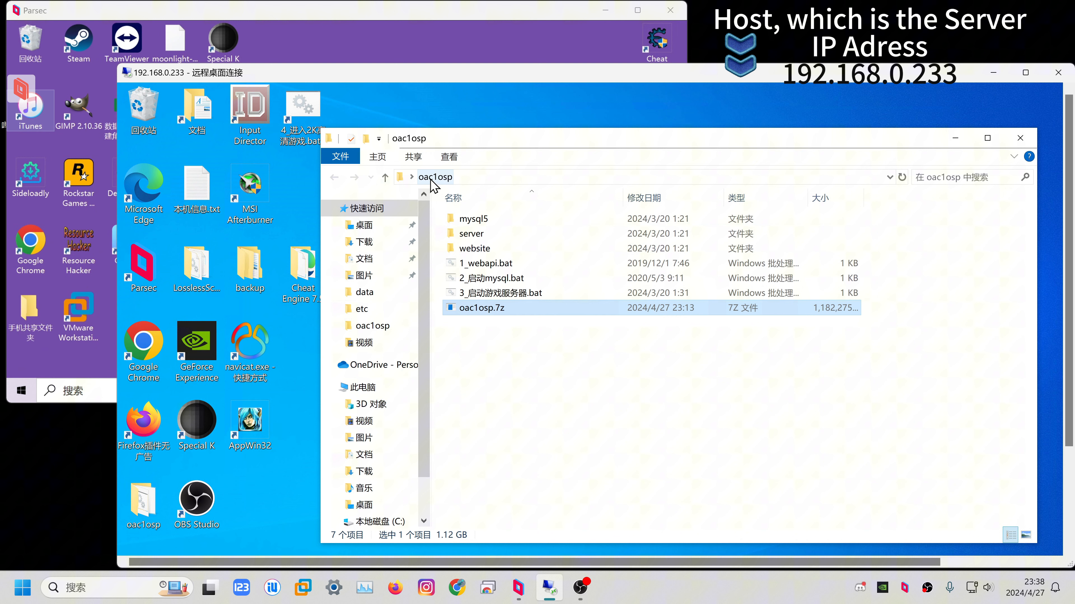
Delete the oac1osp.7z archive from the desktop.
right_click(480, 308)
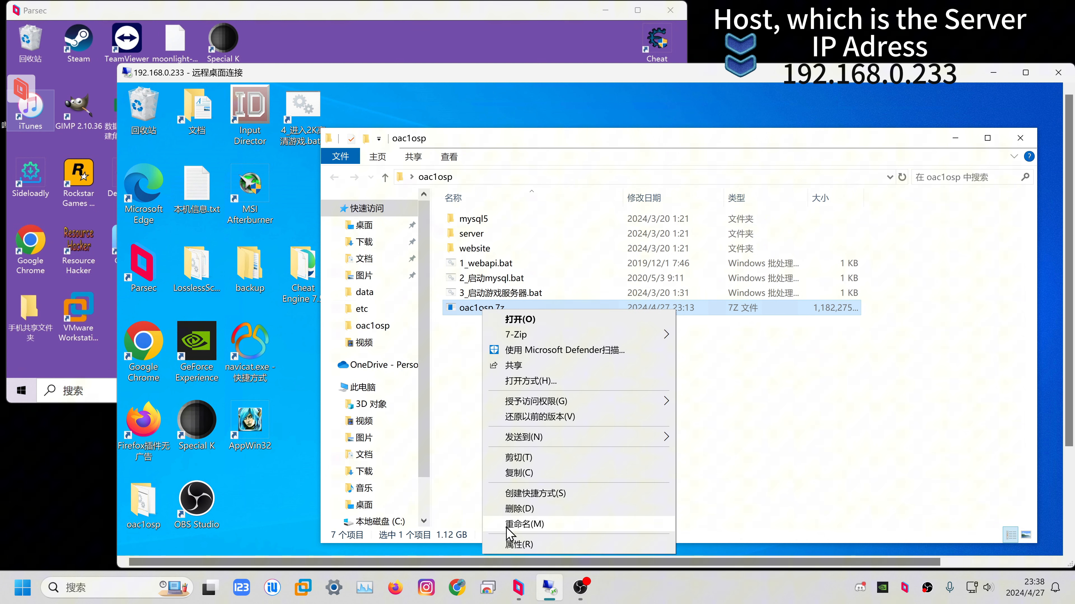
click(519, 510)
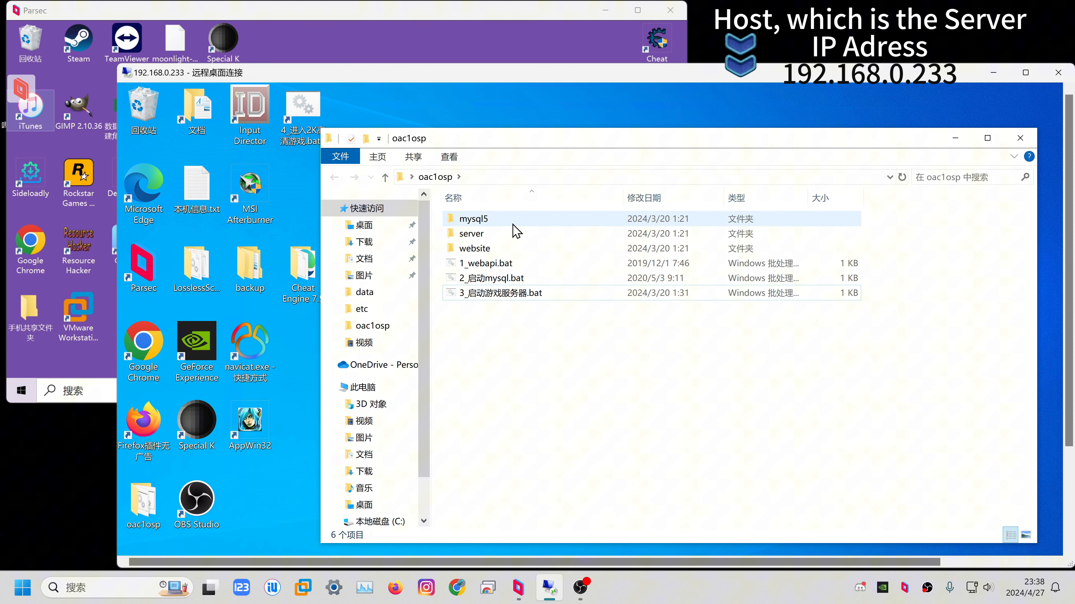
Go into the server's etc folder and select mmorpg_server.conf.
click(471, 234)
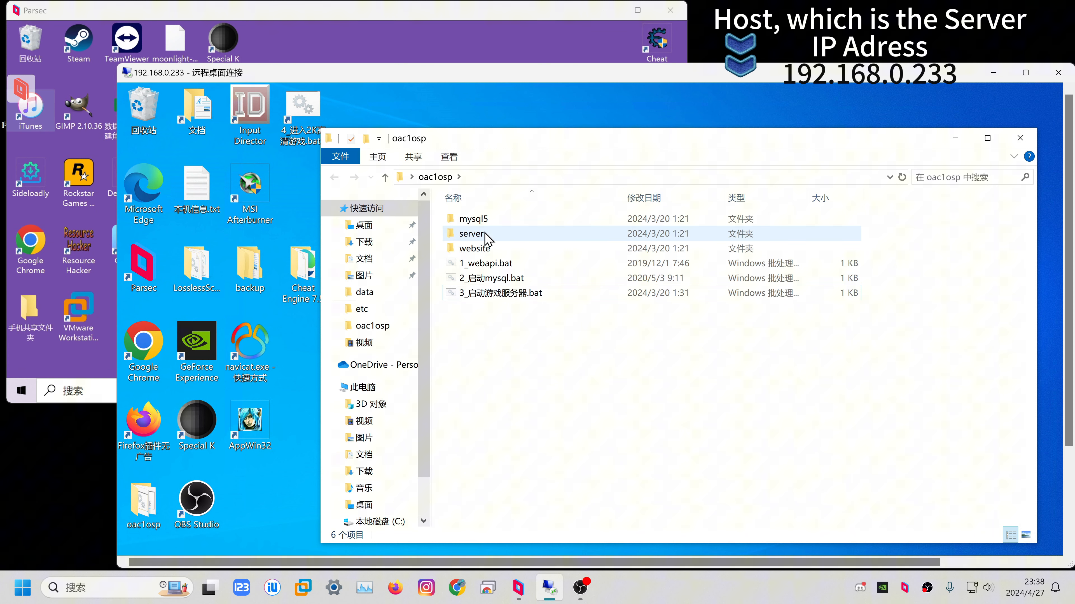
mouse_move(465, 237)
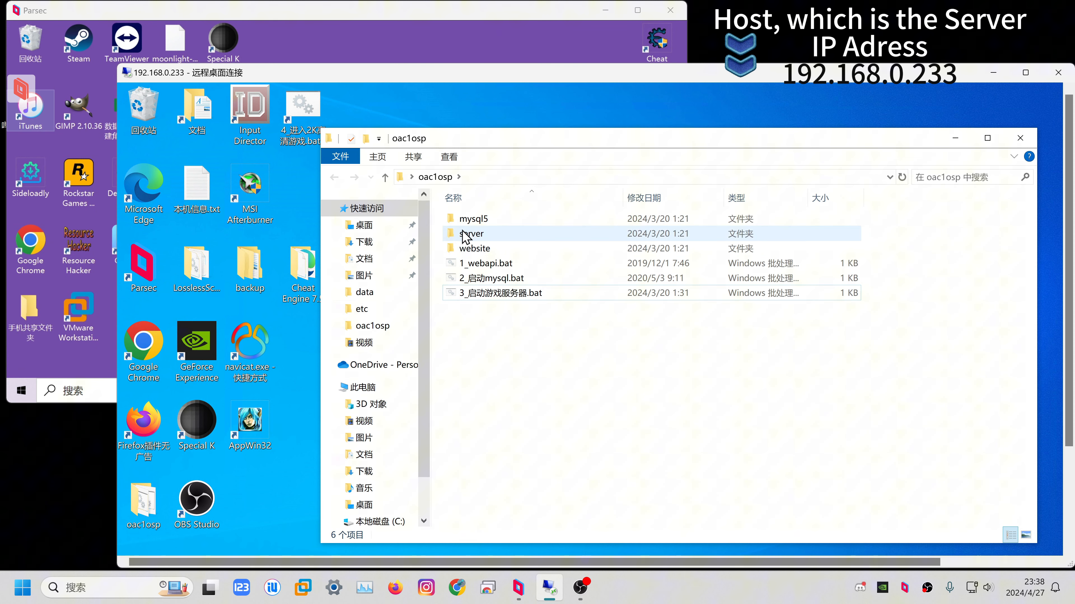
mouse_move(494, 242)
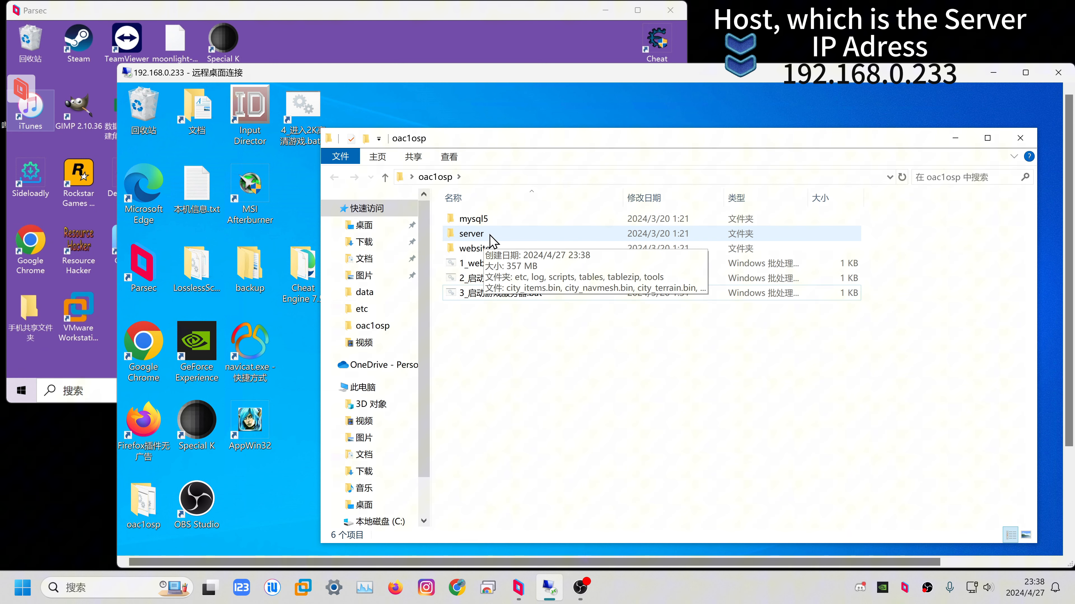
double_click(470, 234)
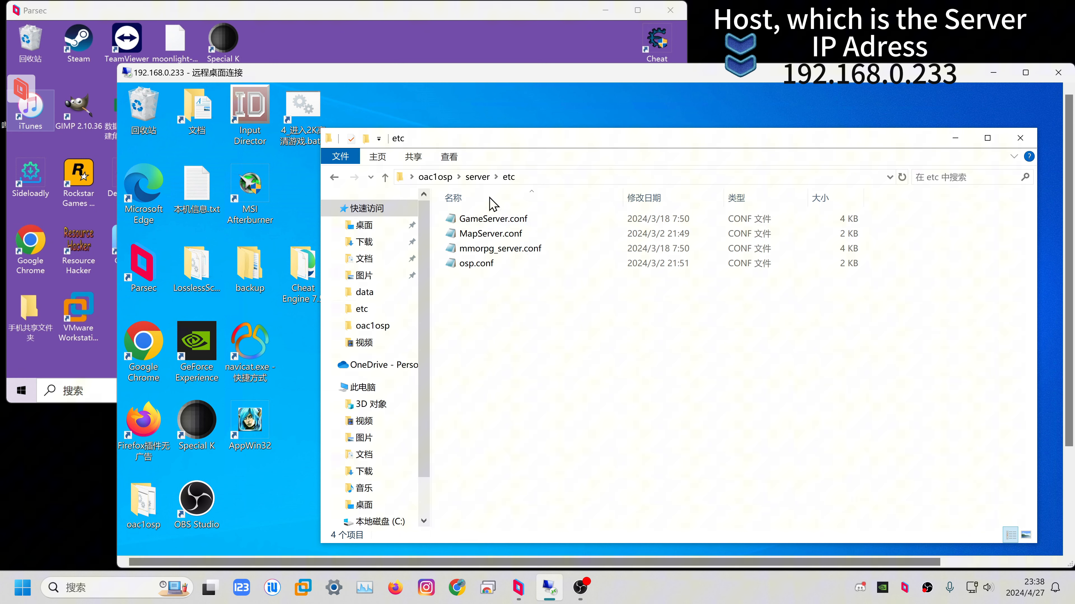
click(500, 249)
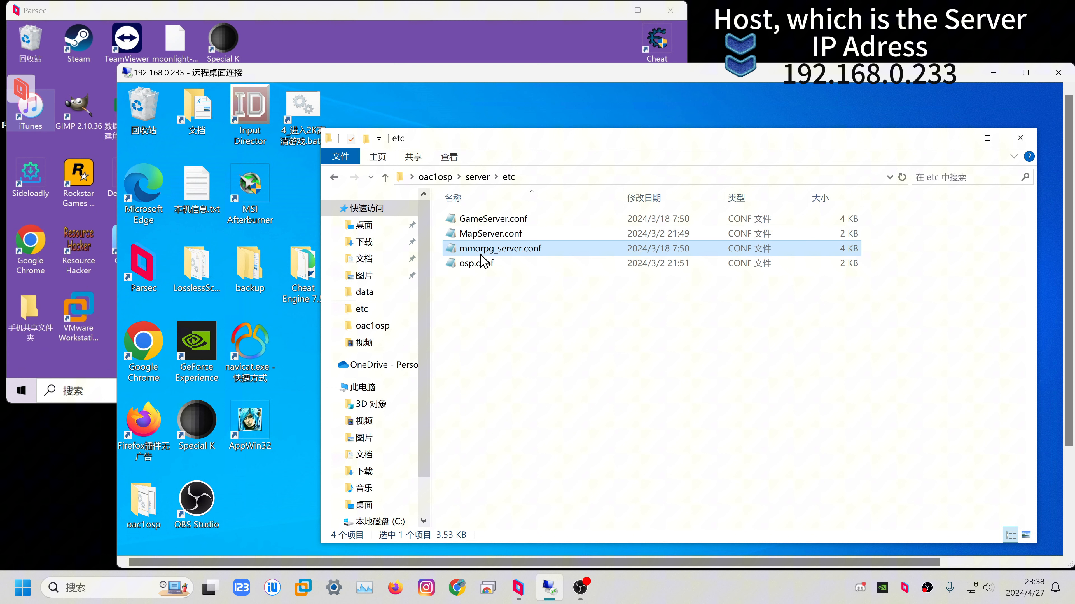
Edit mmorpg_server.conf so WAN_ADDR reads 192.168.0.233 instead of 127.0.0.1.
right_click(500, 248)
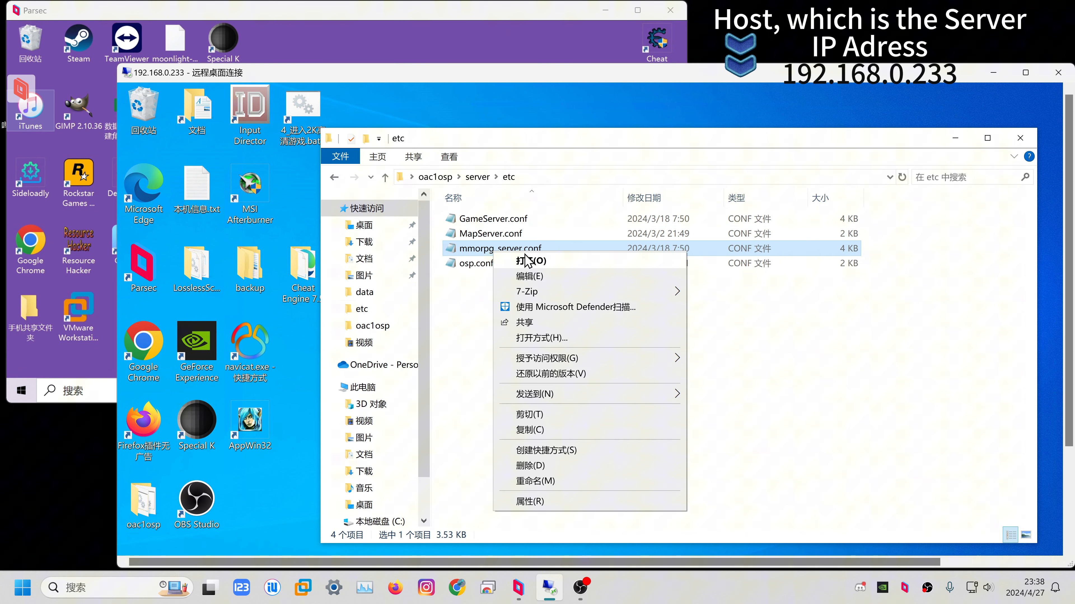
click(529, 276)
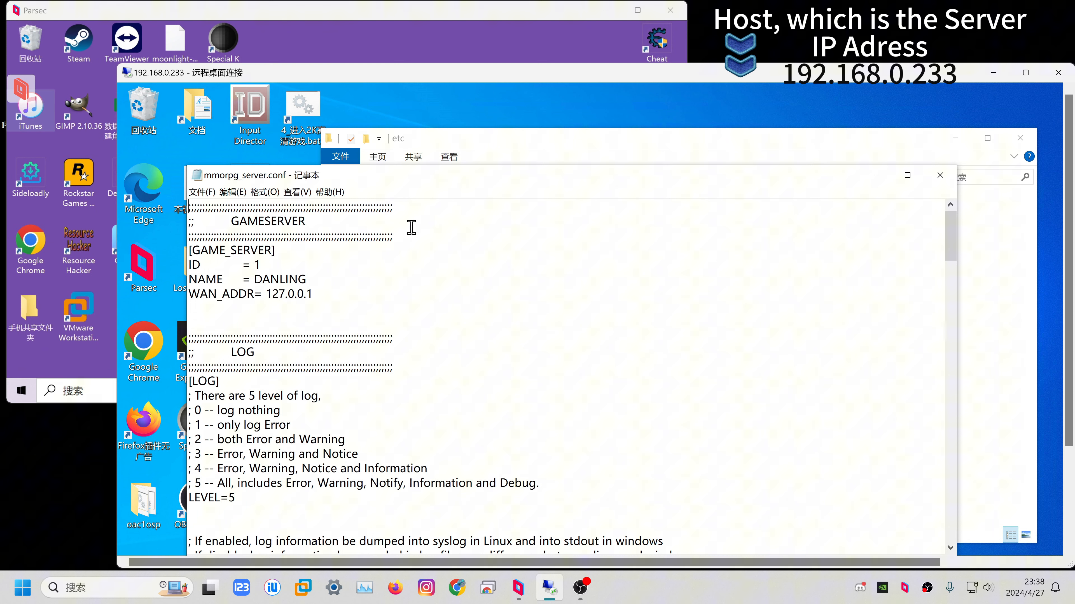
double_click(289, 294)
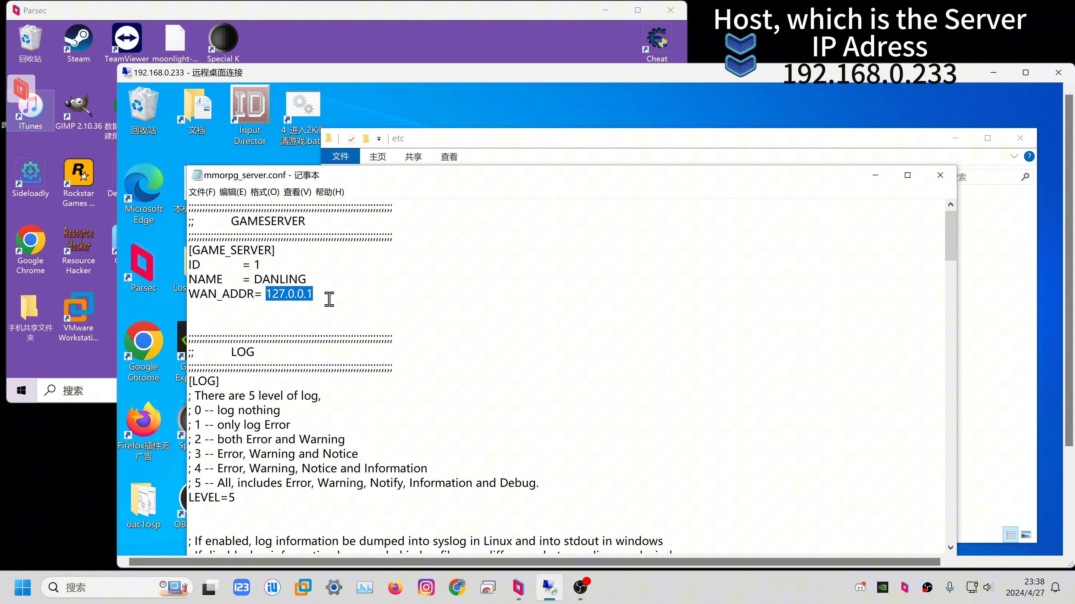
text(1)
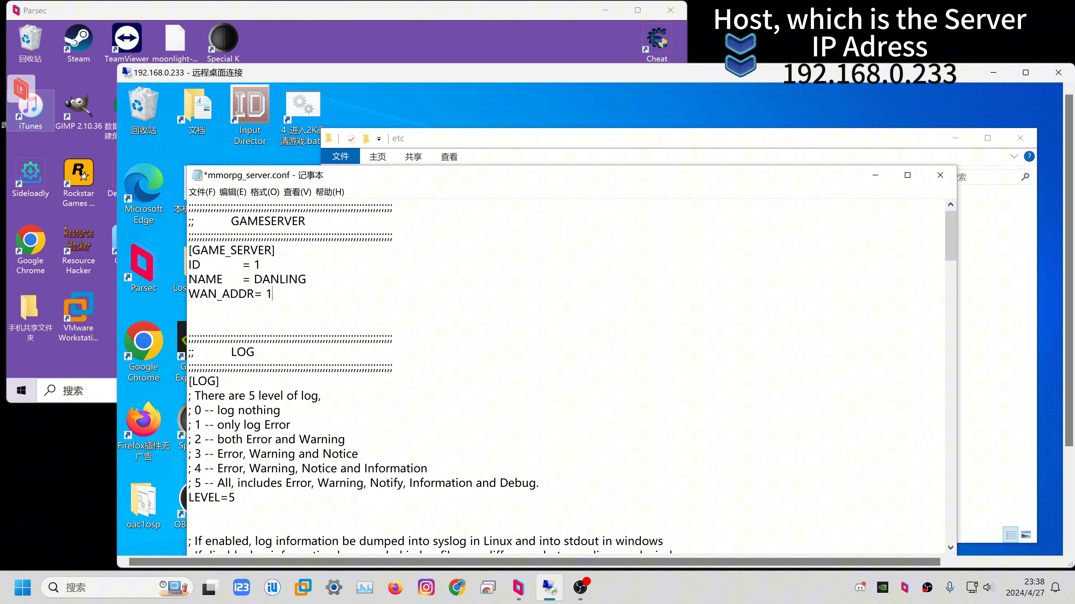
text(92.168.)
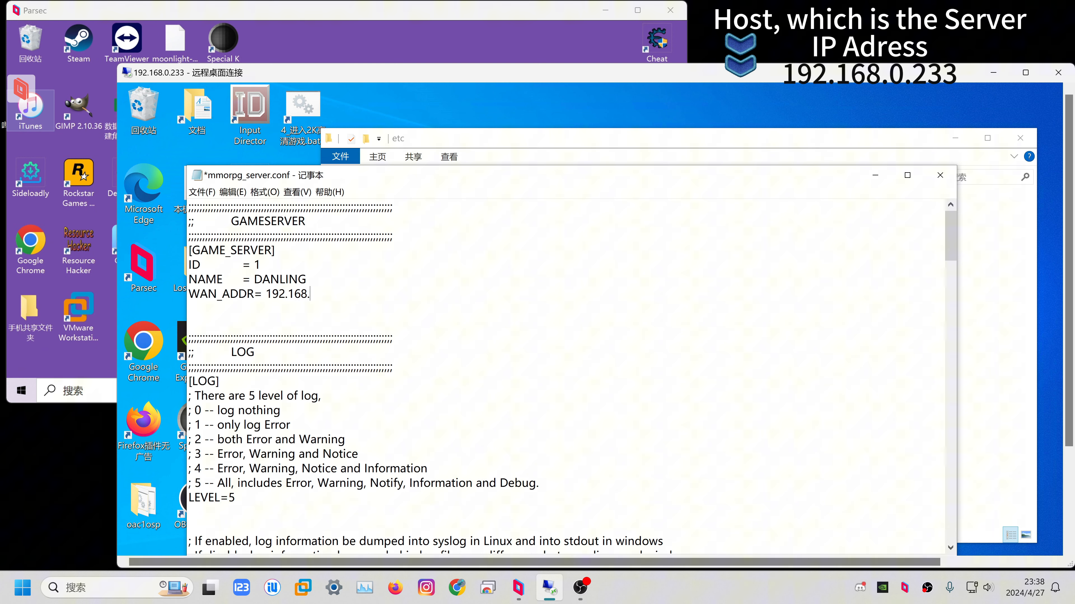
text(0.233)
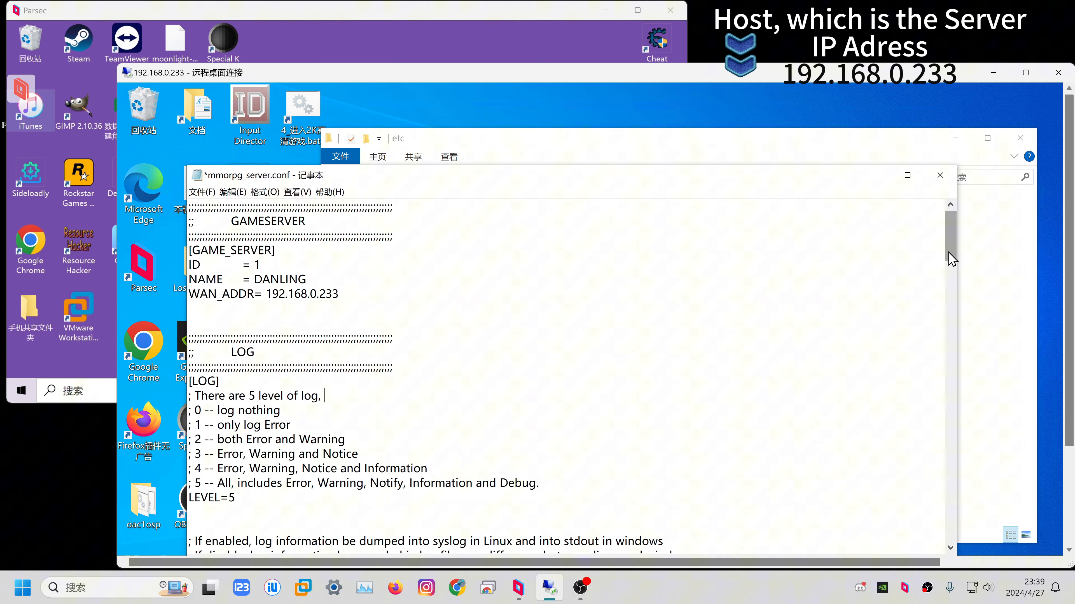
click(939, 174)
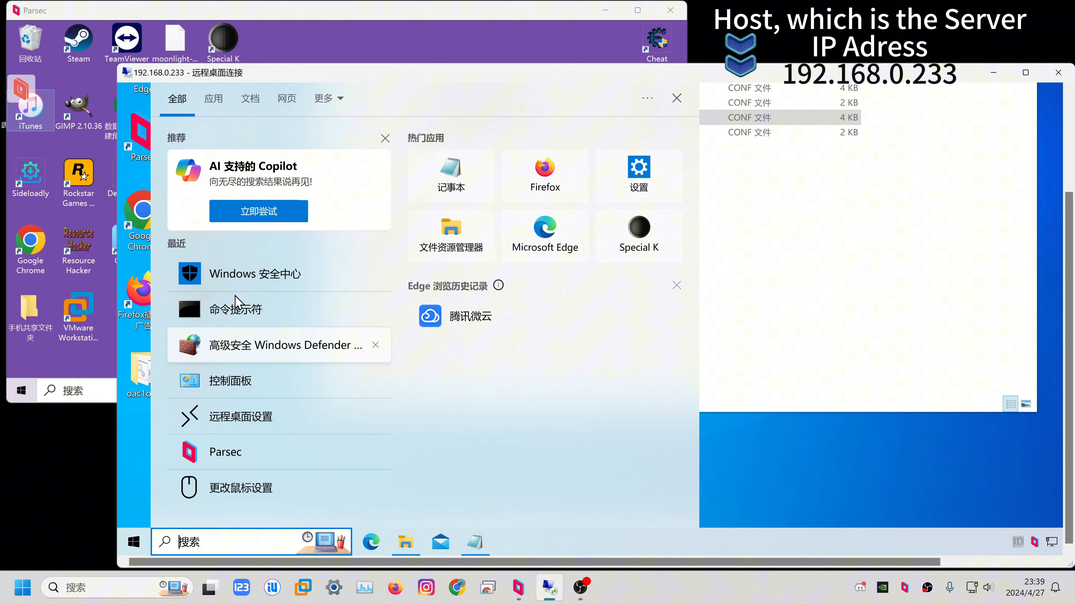
Run a Command Prompt with ipconfig typed, then close it back to the etc folder.
click(236, 309)
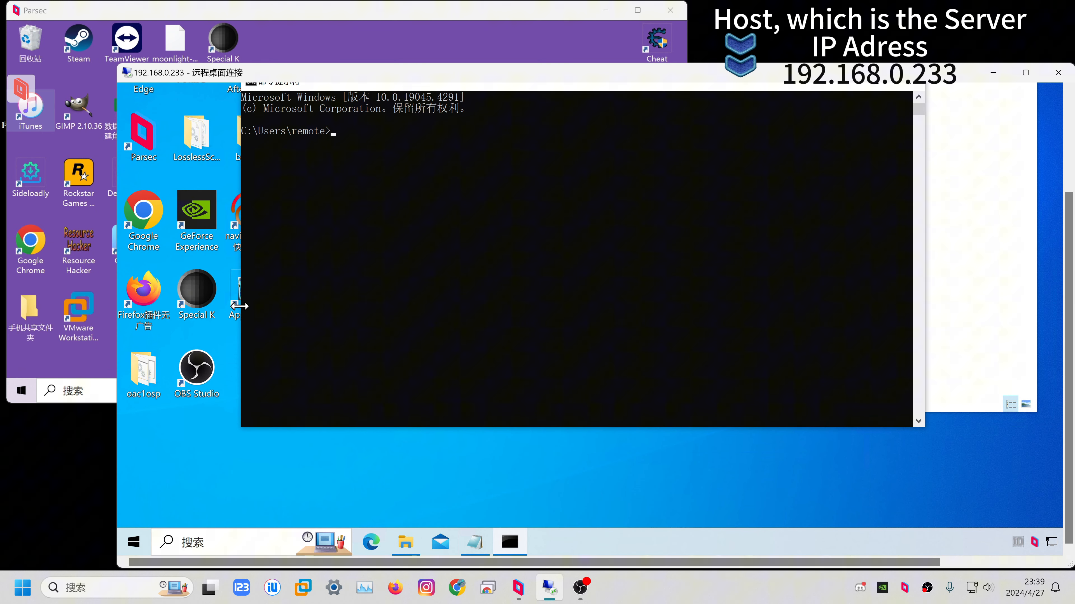
text(ipconfig)
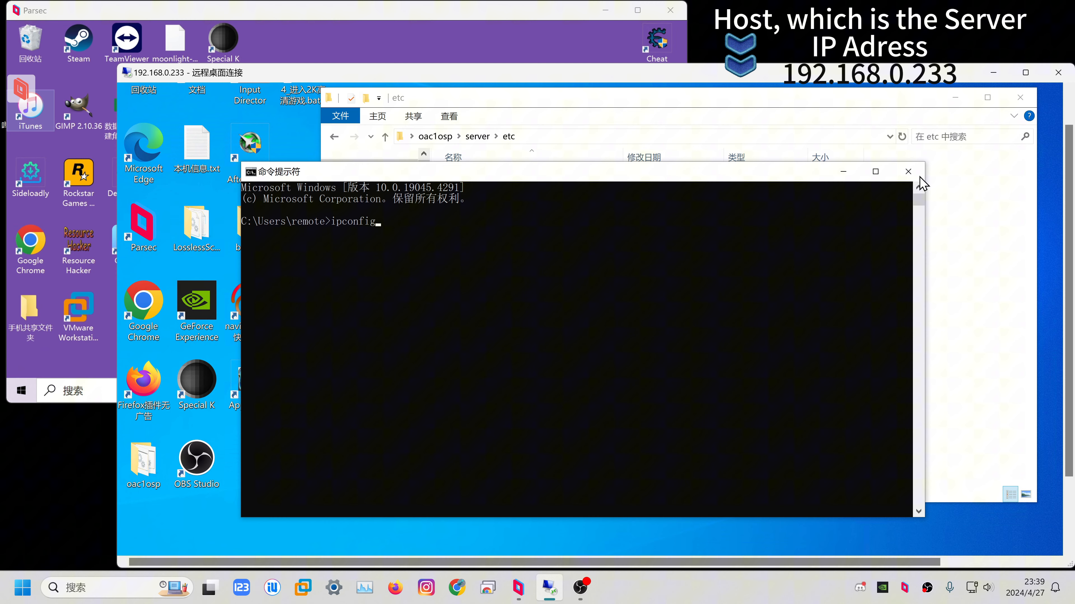
click(908, 172)
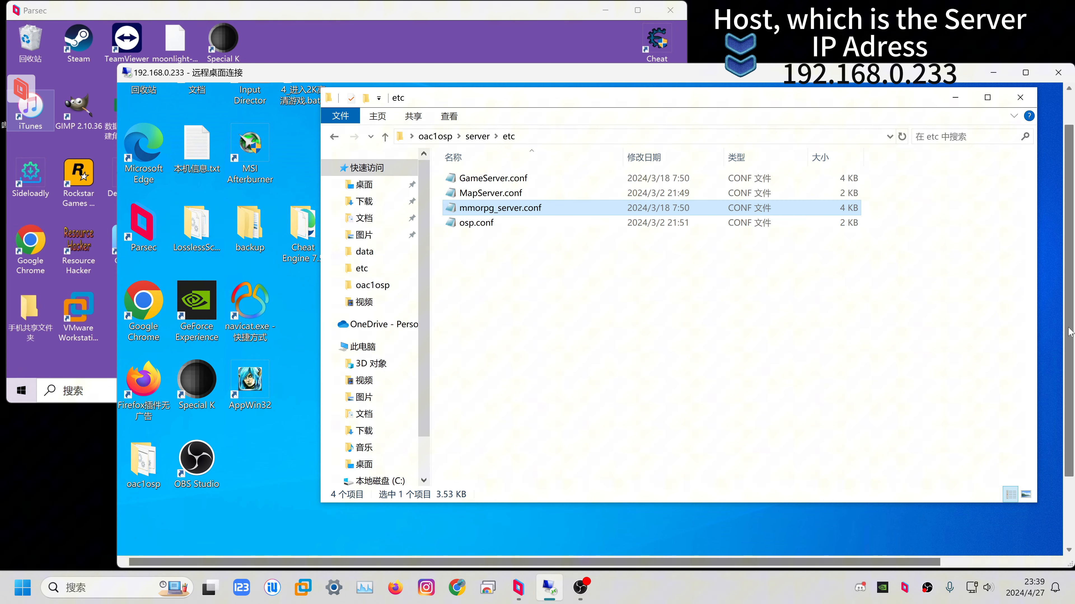
Remove the duplicate HOST=127.0.0.1 line from the [WORLD] section of mmorpg_server.conf.
double_click(500, 208)
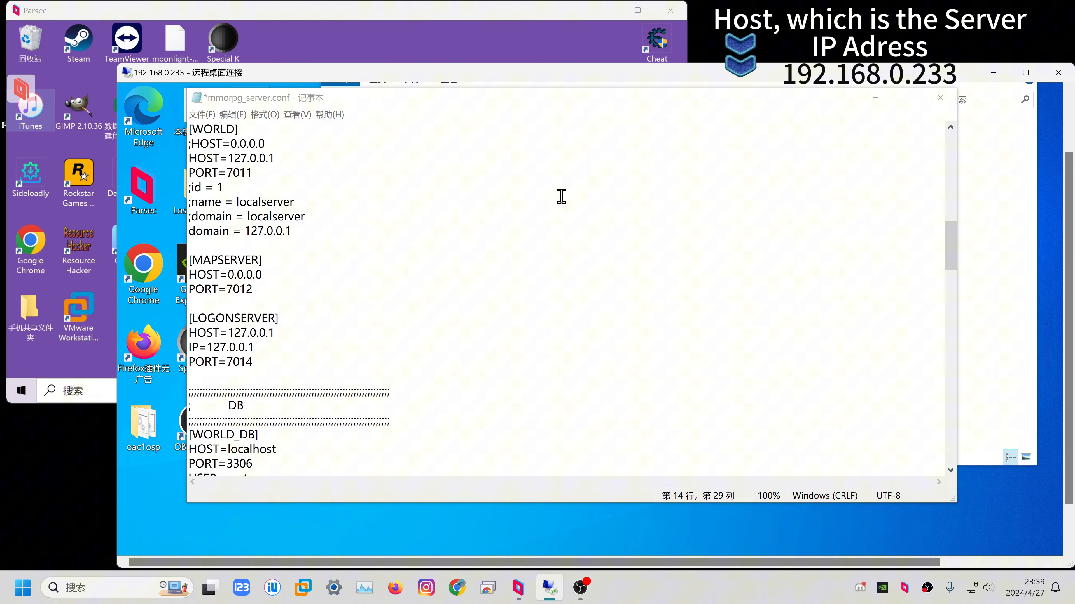
scroll(down, 3)
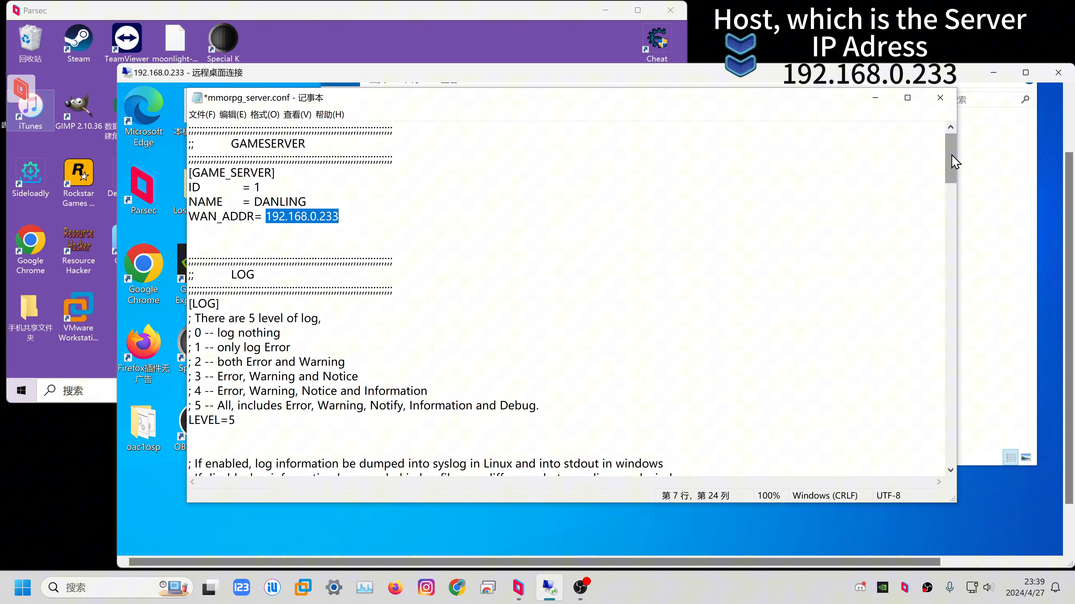
scroll(down, 3)
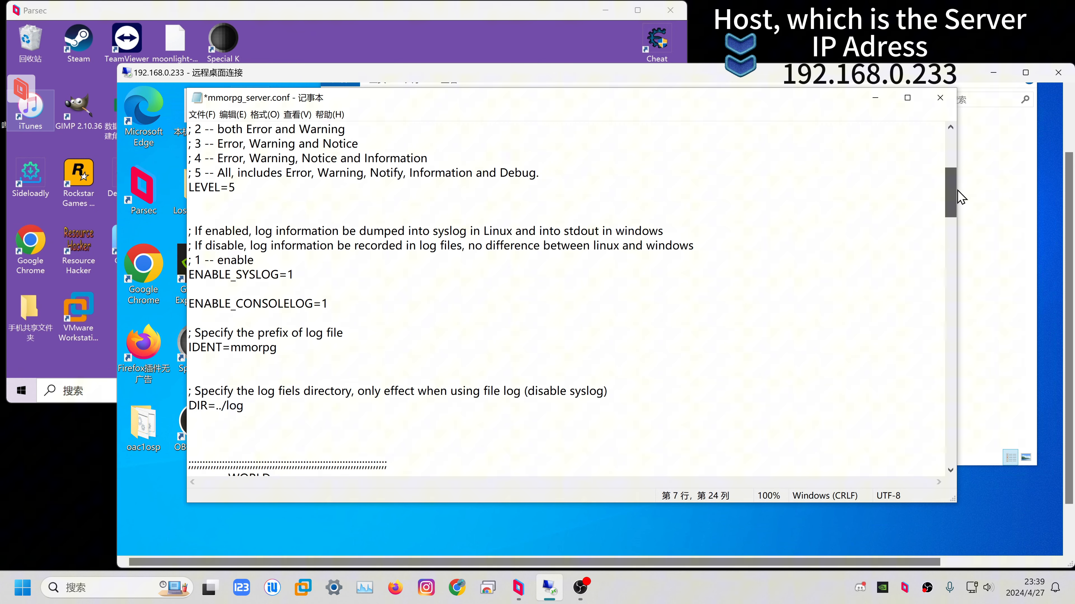
scroll(down, 3)
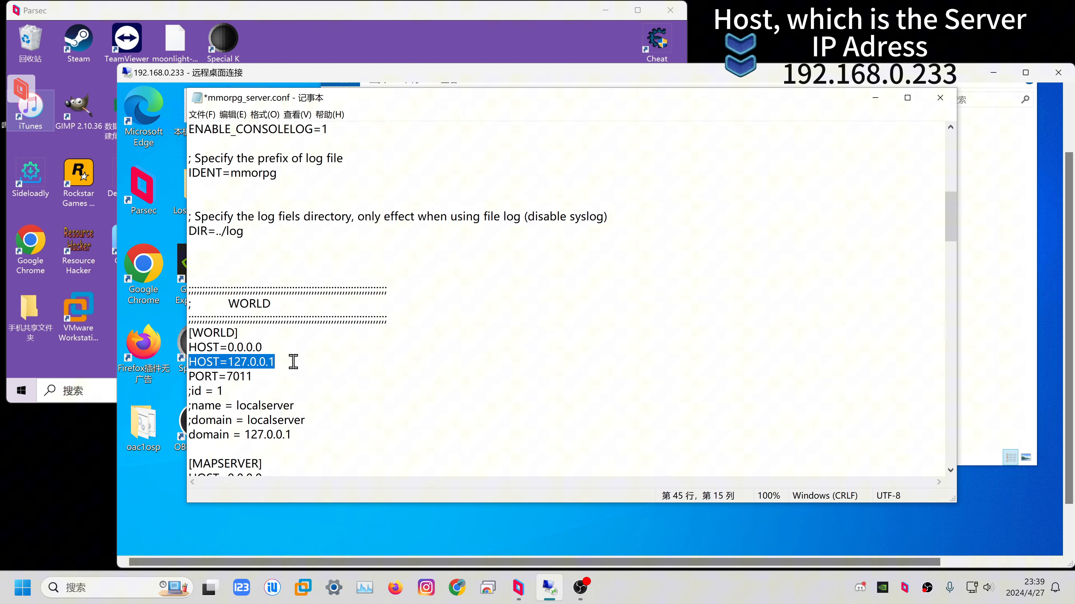
key(Delete)
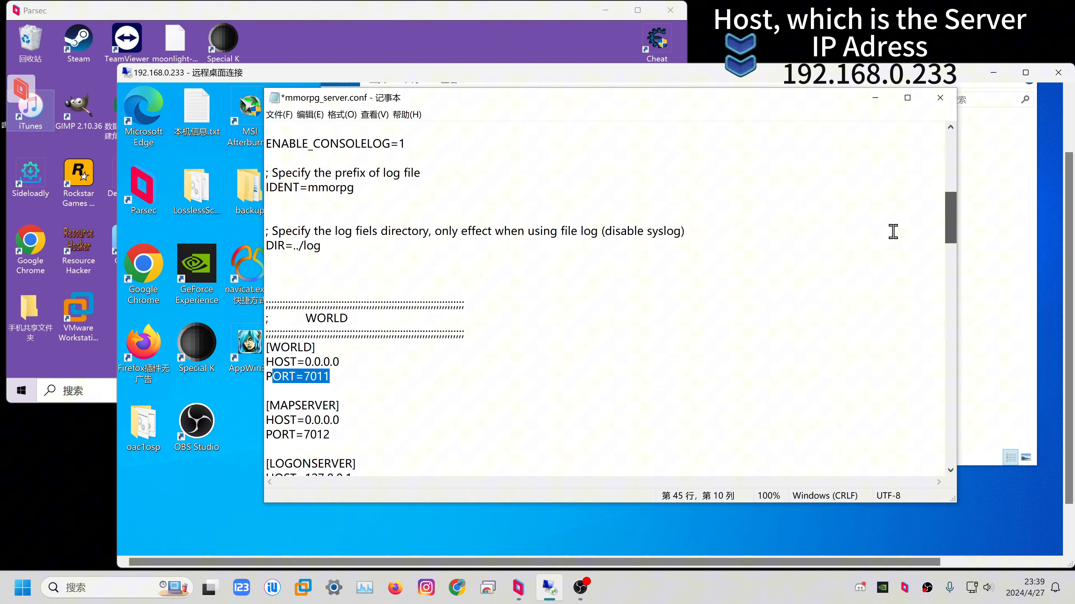
Launch 1_webapi.bat and the next startup script, bringing up the Apache console.
click(940, 98)
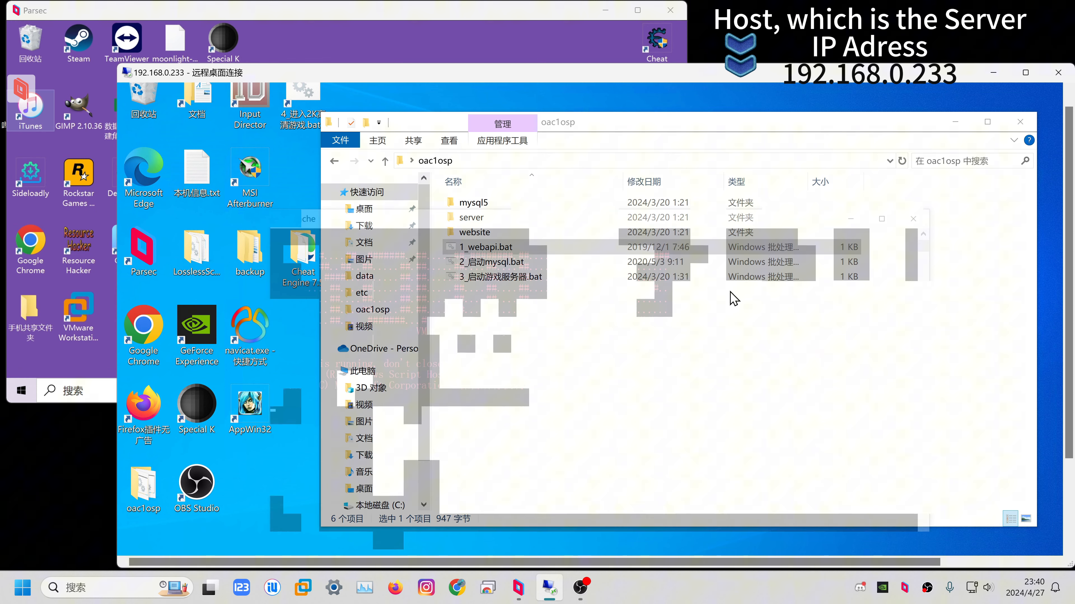
double_click(484, 247)
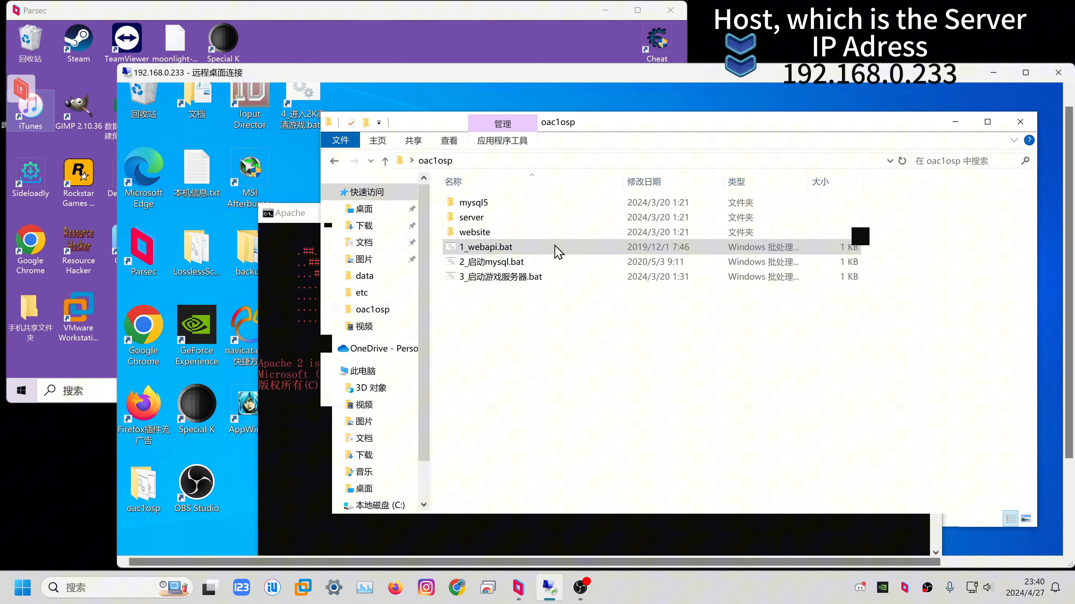
double_click(491, 262)
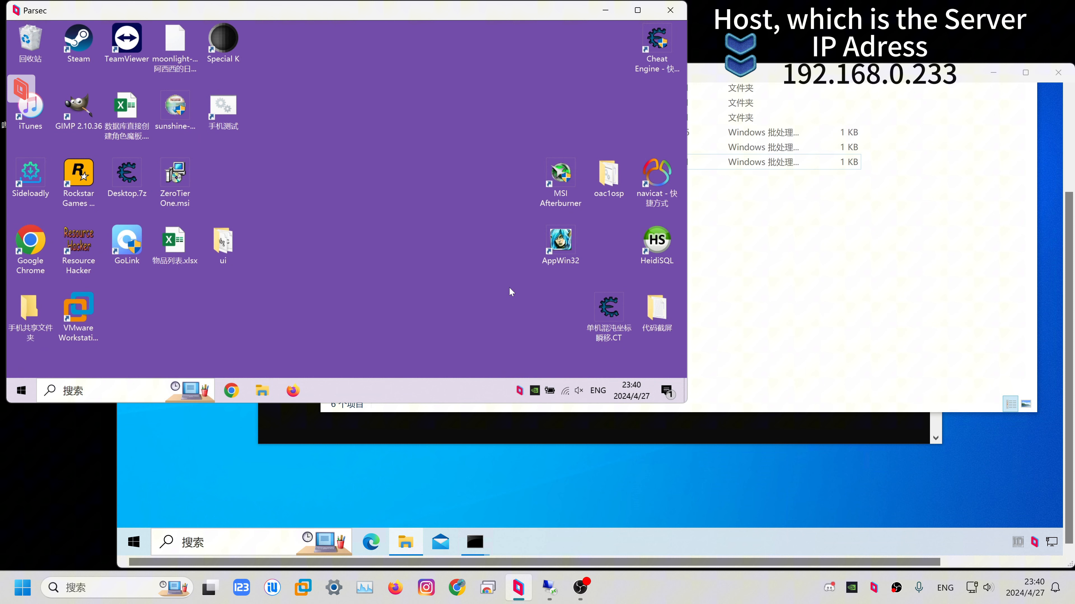
Go into the client's oac1osp data folder and select game_w.conf.
click(609, 173)
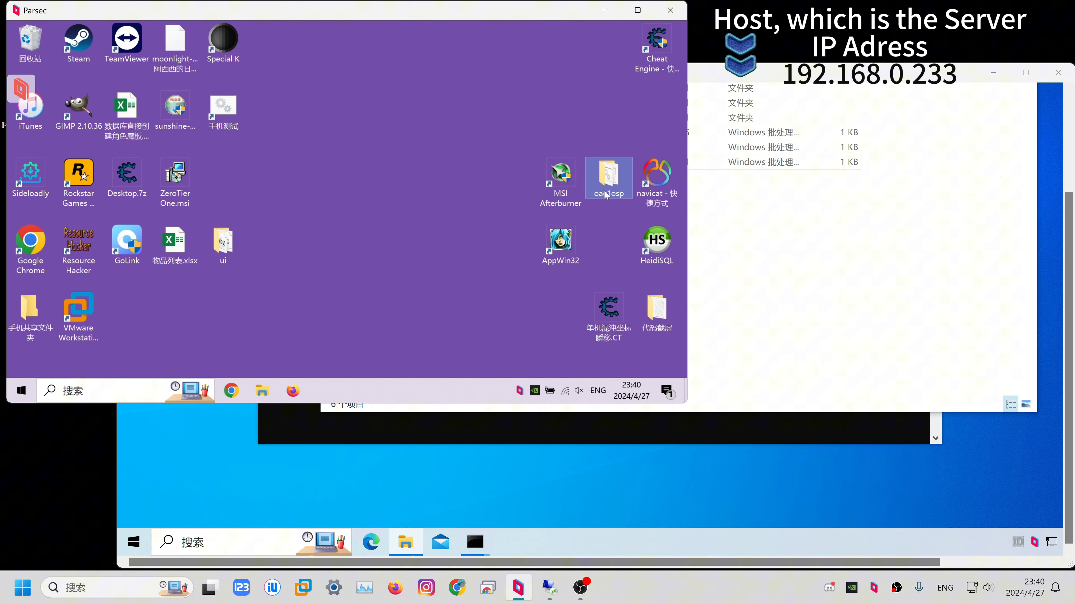
double_click(609, 174)
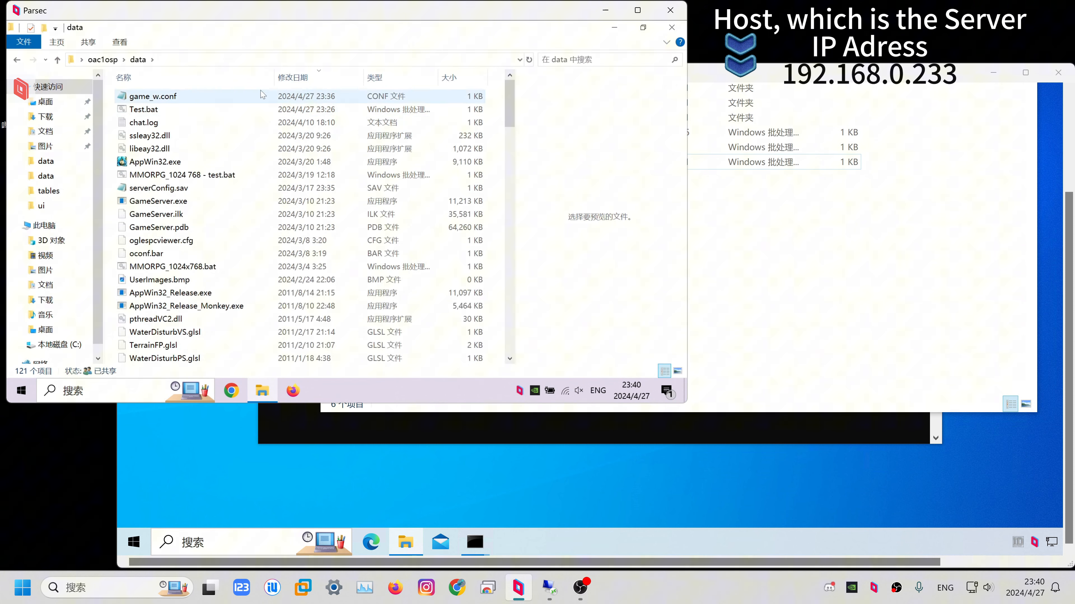
click(143, 110)
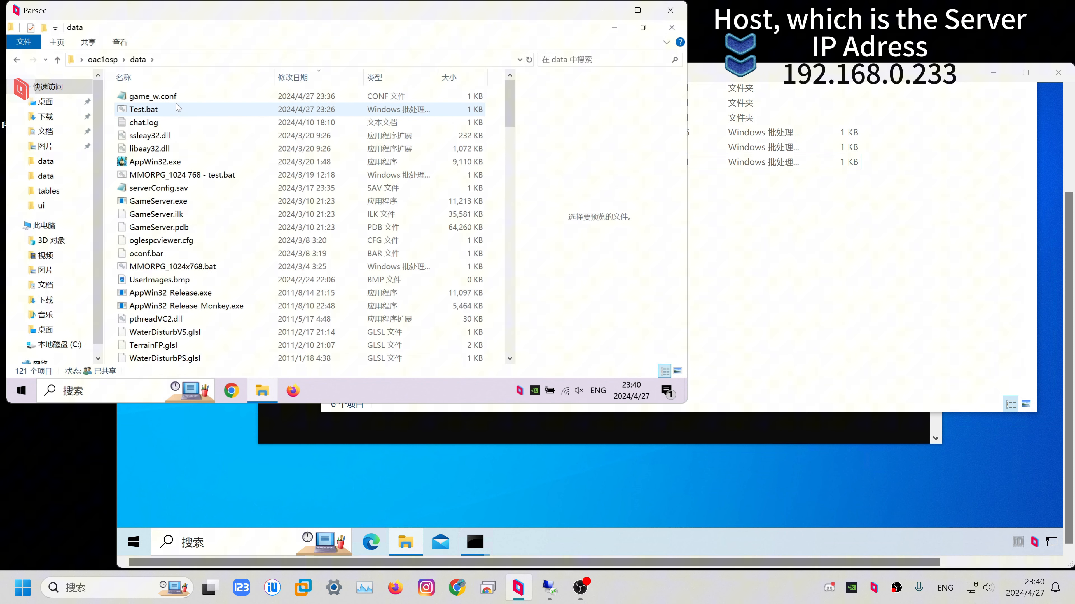
mouse_move(179, 100)
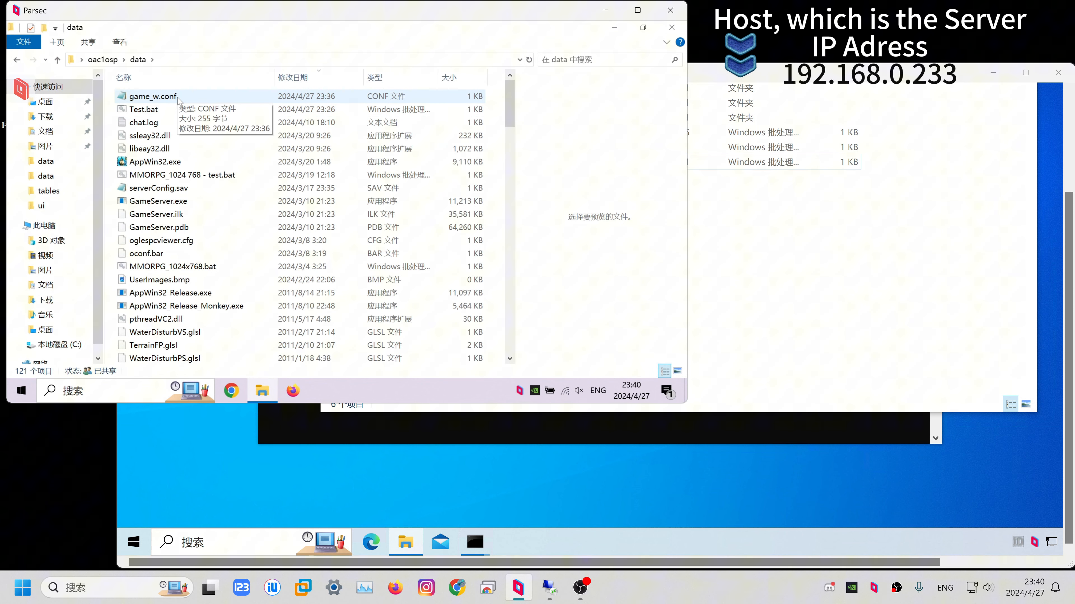
click(152, 96)
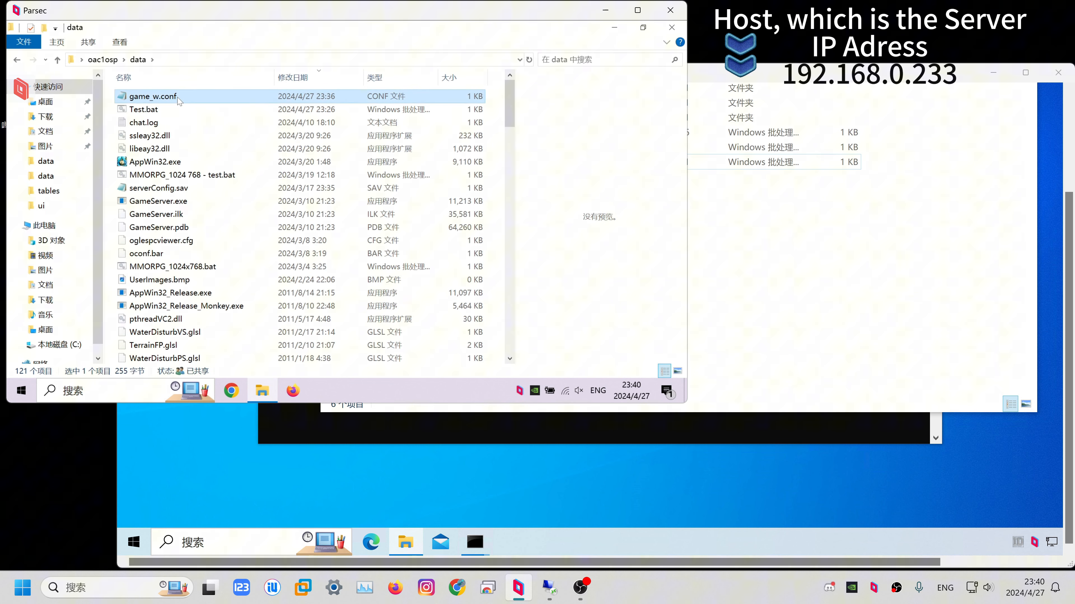
right_click(179, 101)
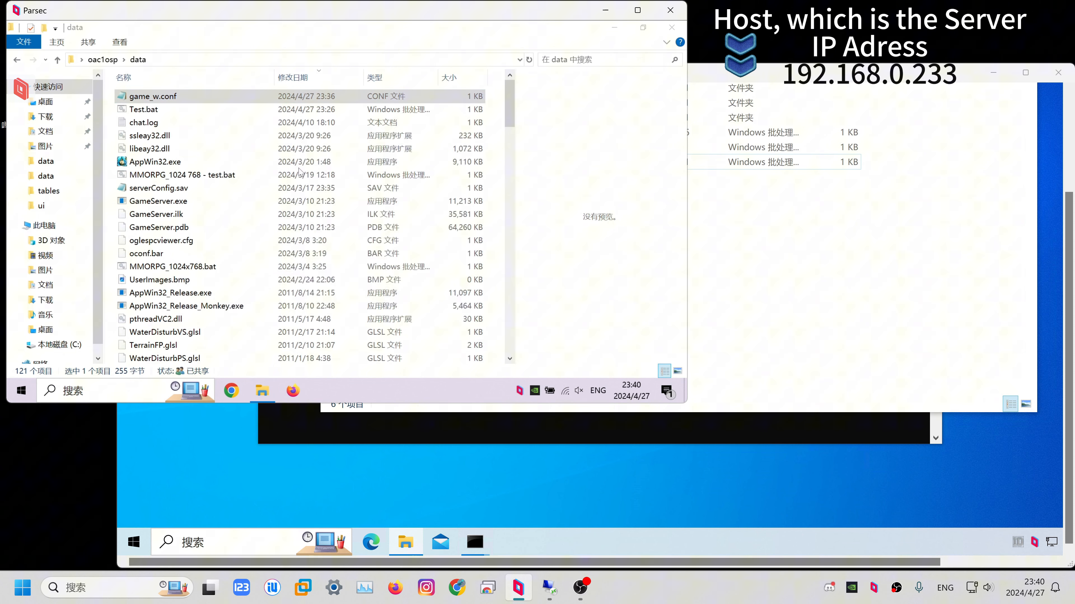
In game_w.conf, replace the server name tttest with localserver.
double_click(153, 96)
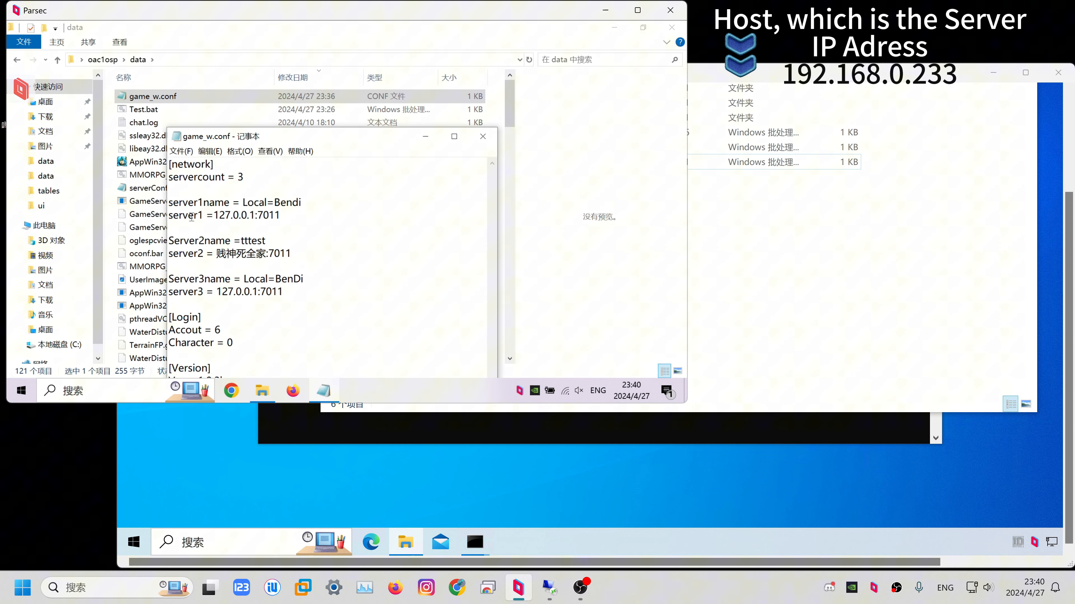
drag(202, 202, 265, 202)
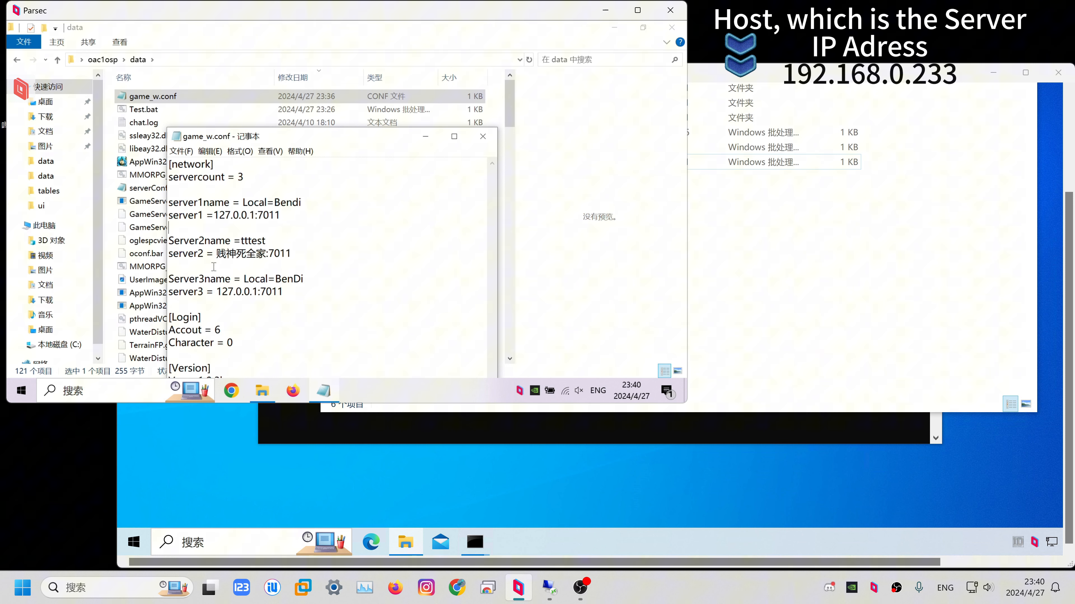
double_click(245, 241)
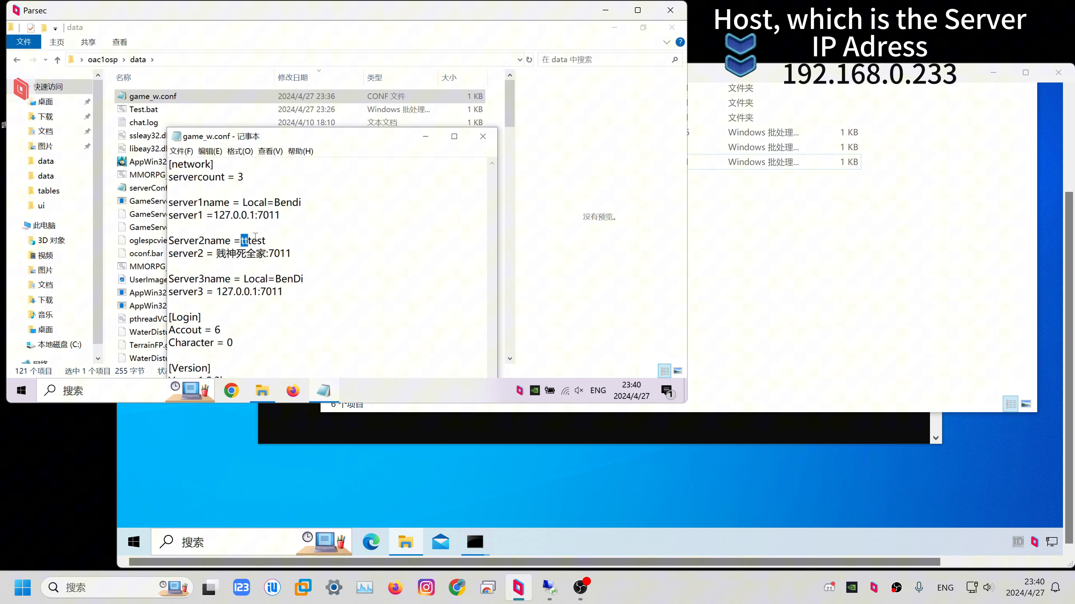
double_click(252, 241)
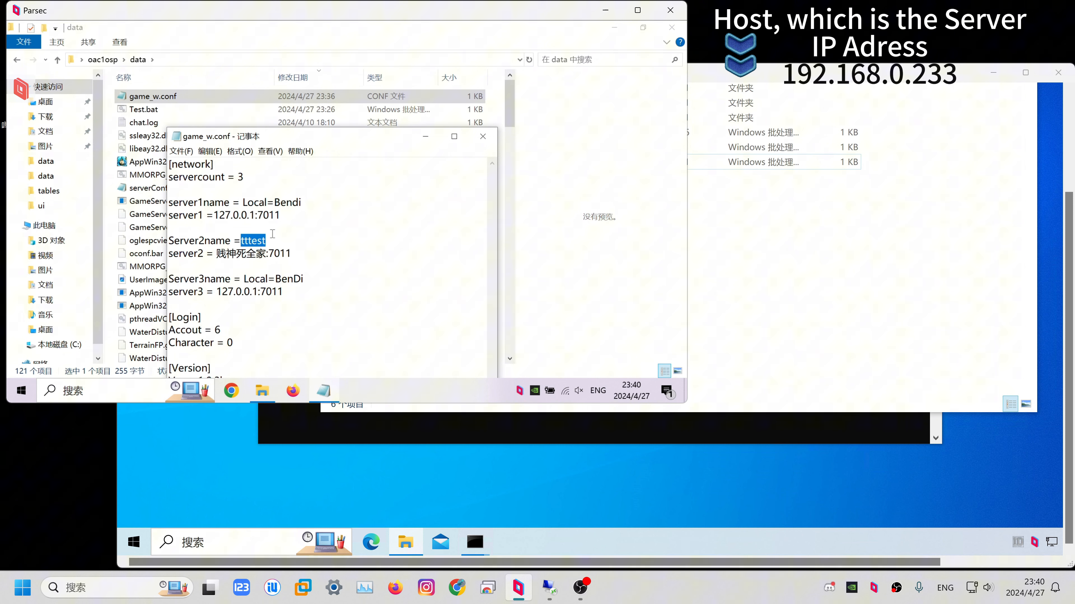
key(Delete)
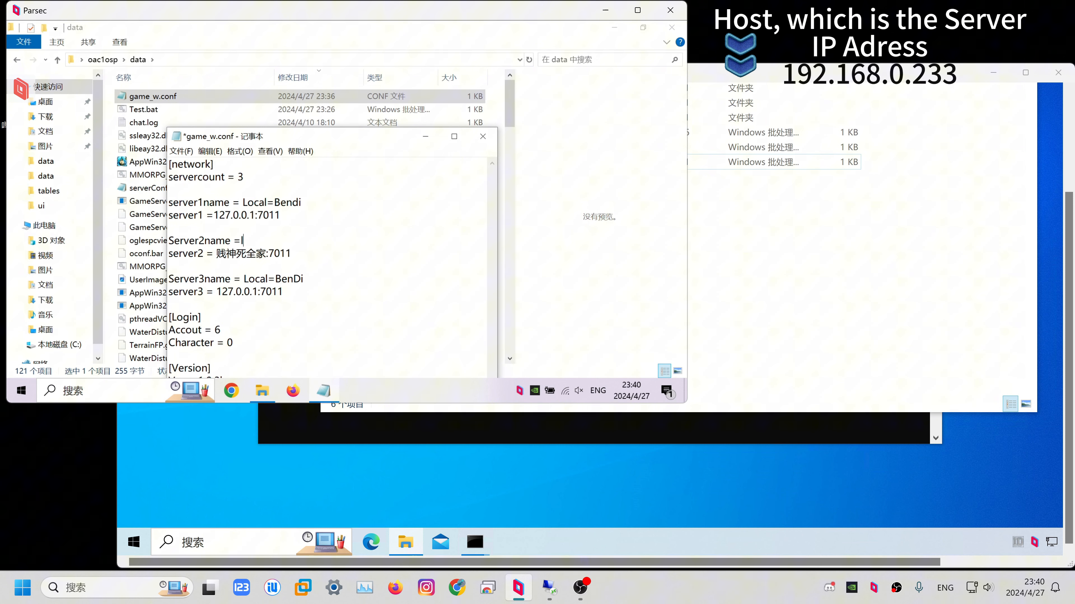
text(localse)
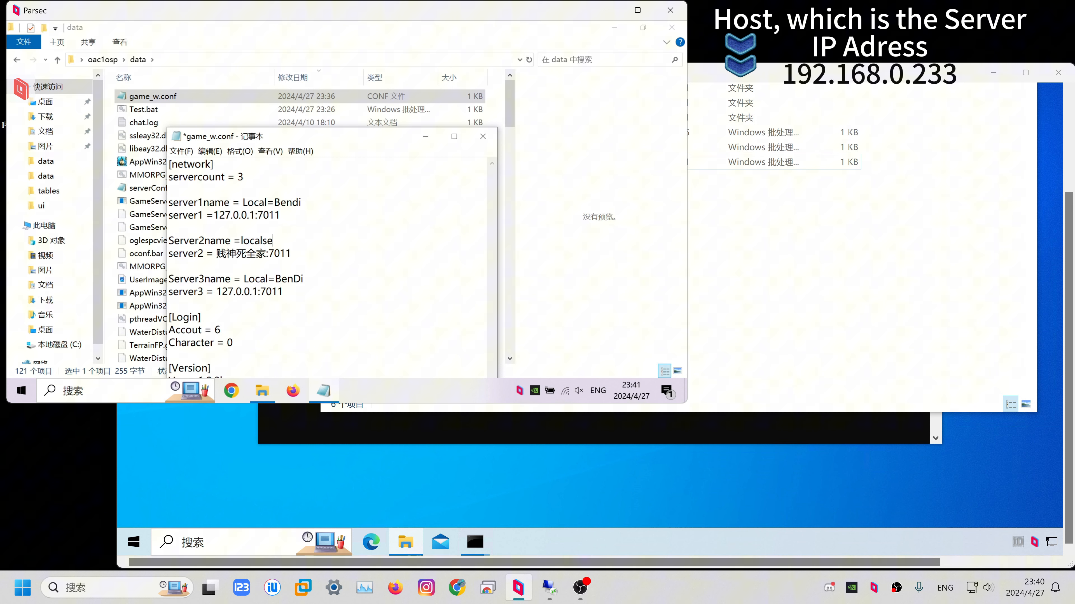
text(rver)
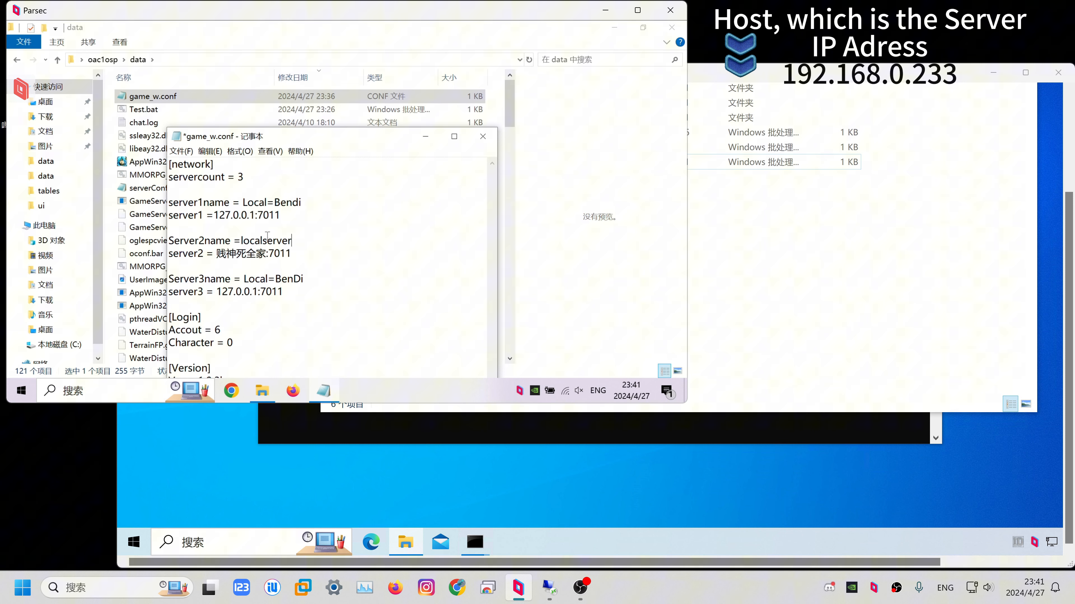
Point server2 at 192.168.0.233:7011 and save game_w.conf on closing.
double_click(238, 255)
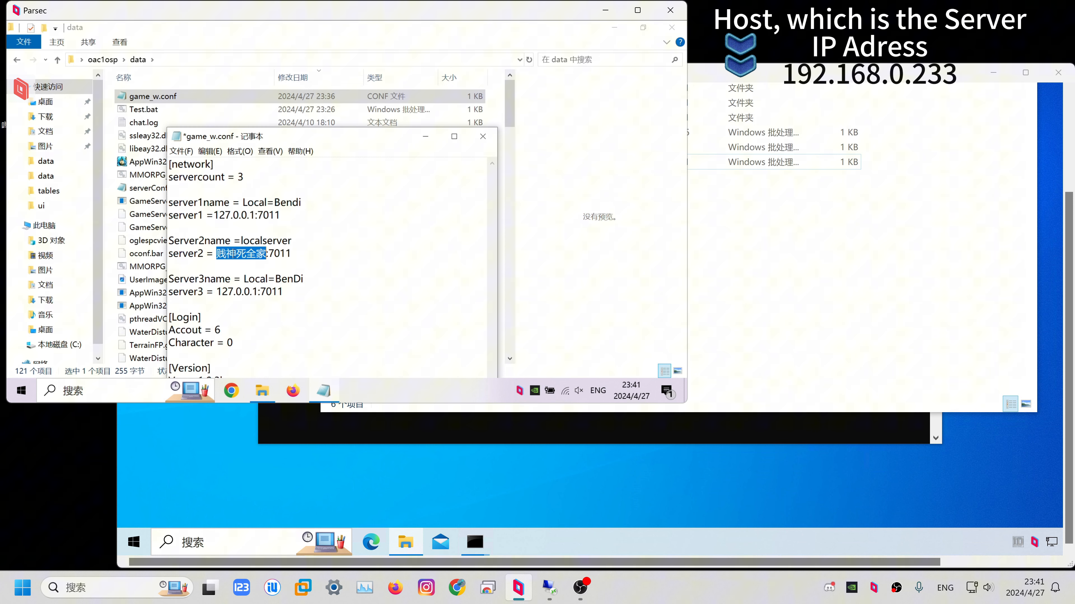
text(192.168.0.)
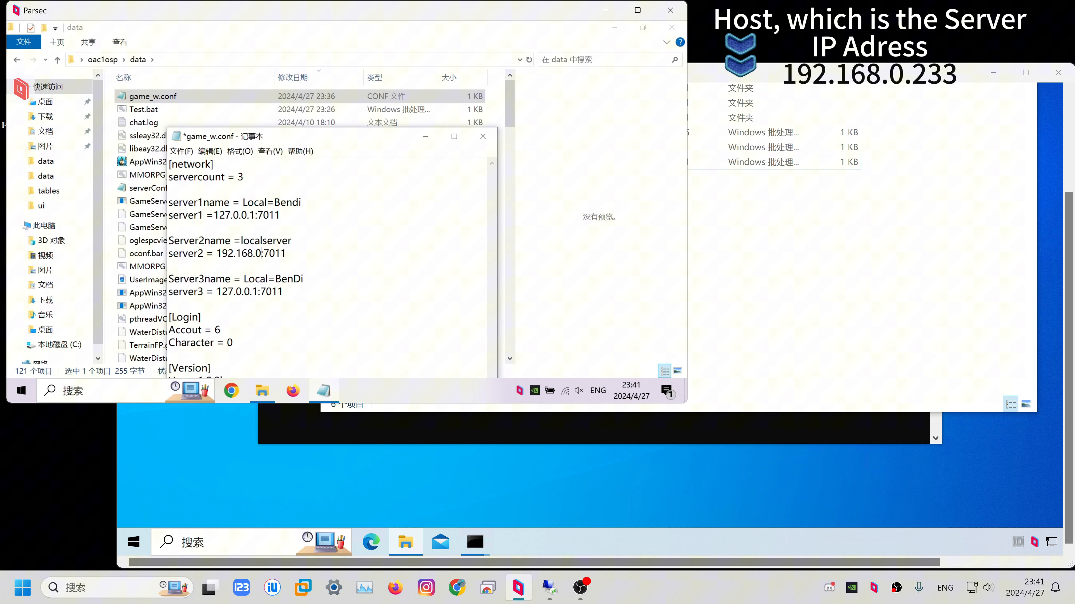
text(.233)
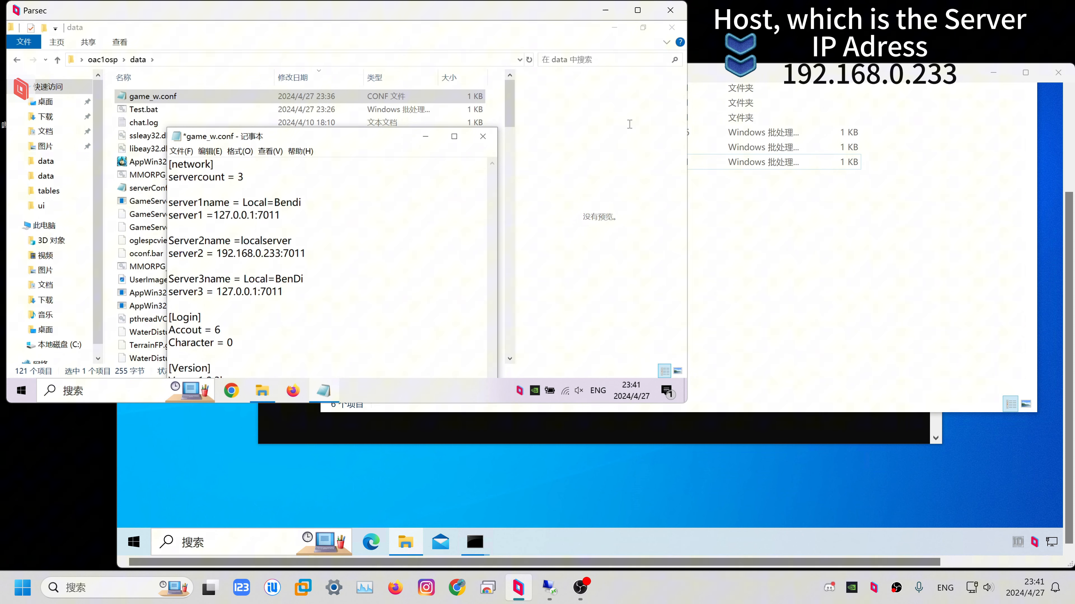
click(483, 136)
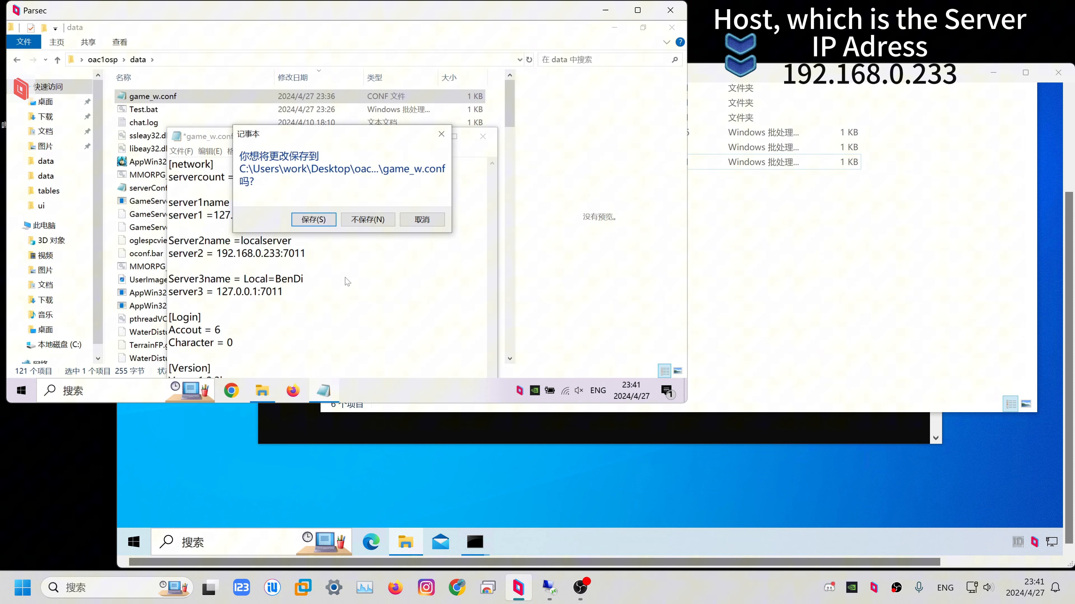
click(313, 219)
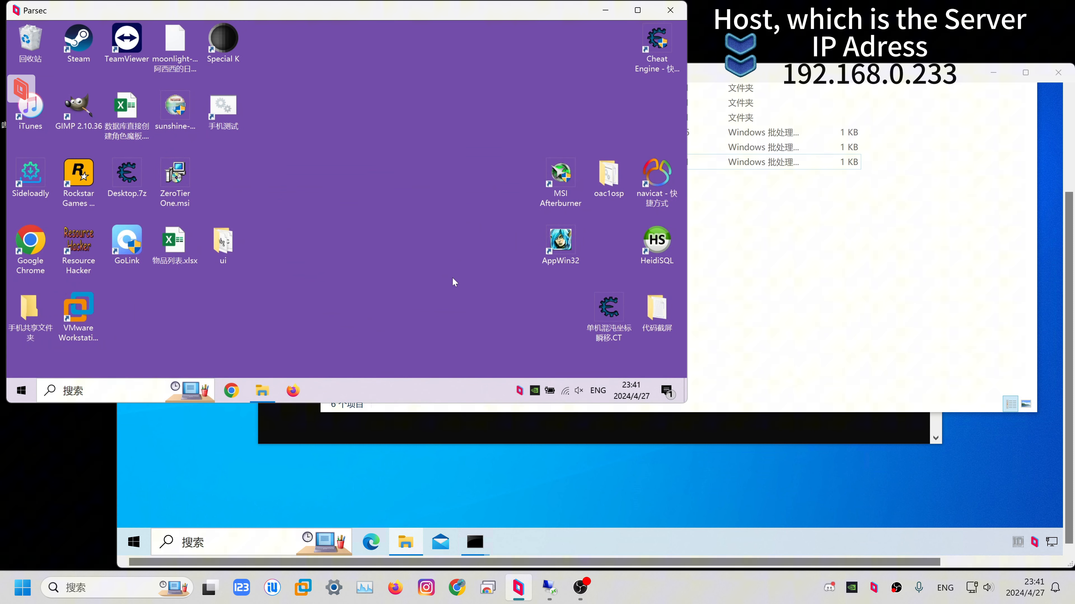
mouse_move(280, 187)
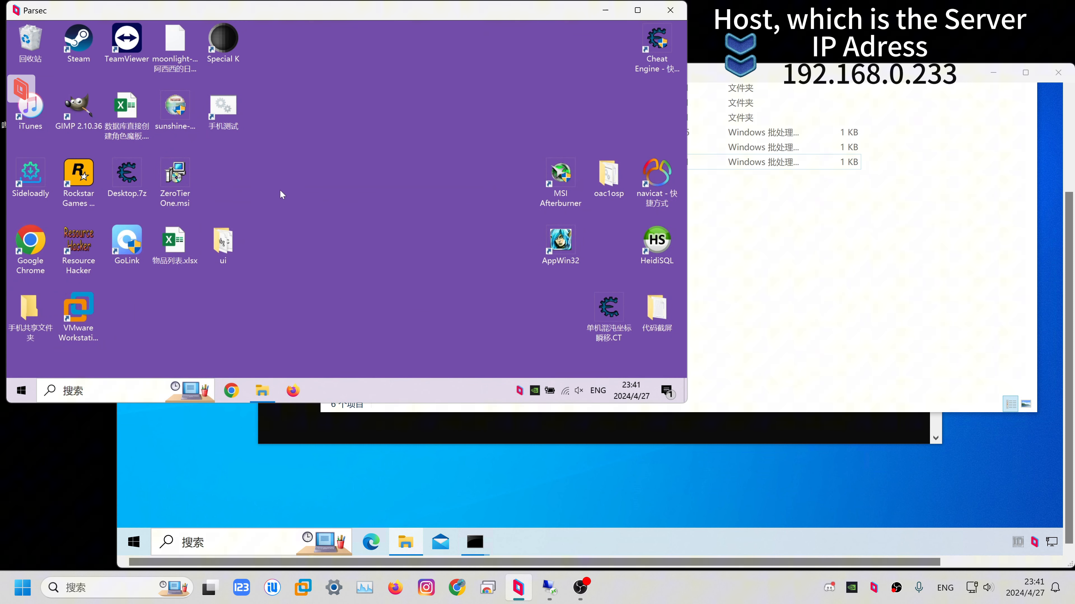
mouse_move(259, 165)
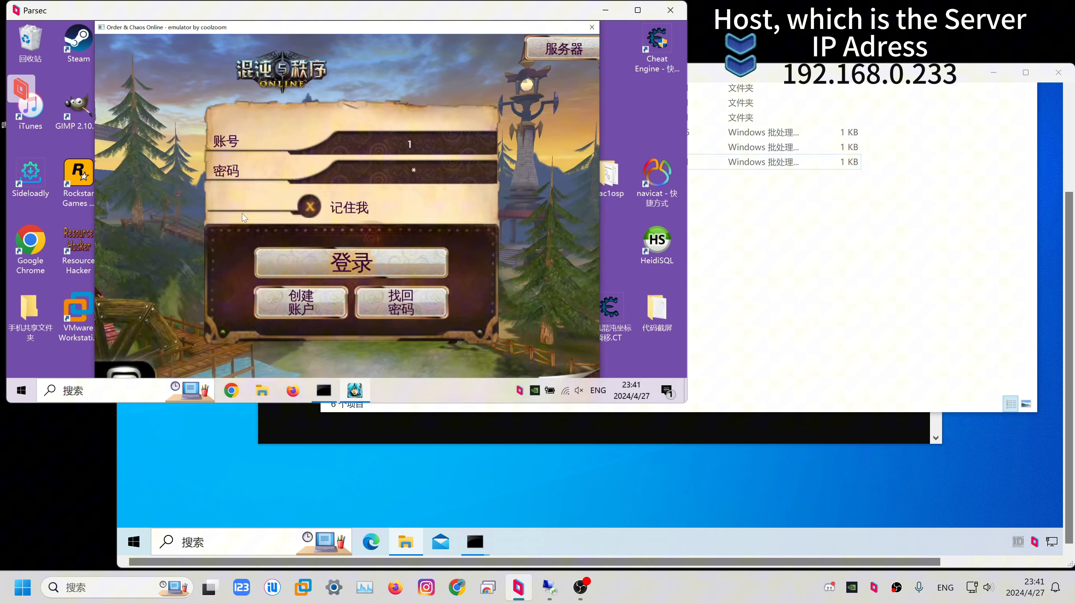
Pick localserver from the server list and log in to the game.
click(562, 49)
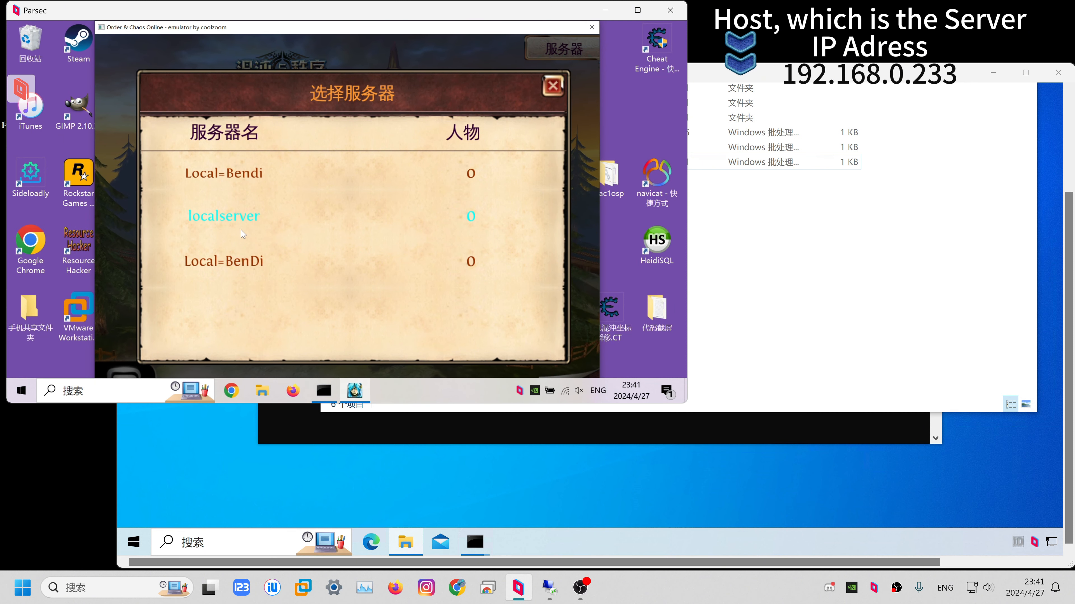
mouse_move(256, 229)
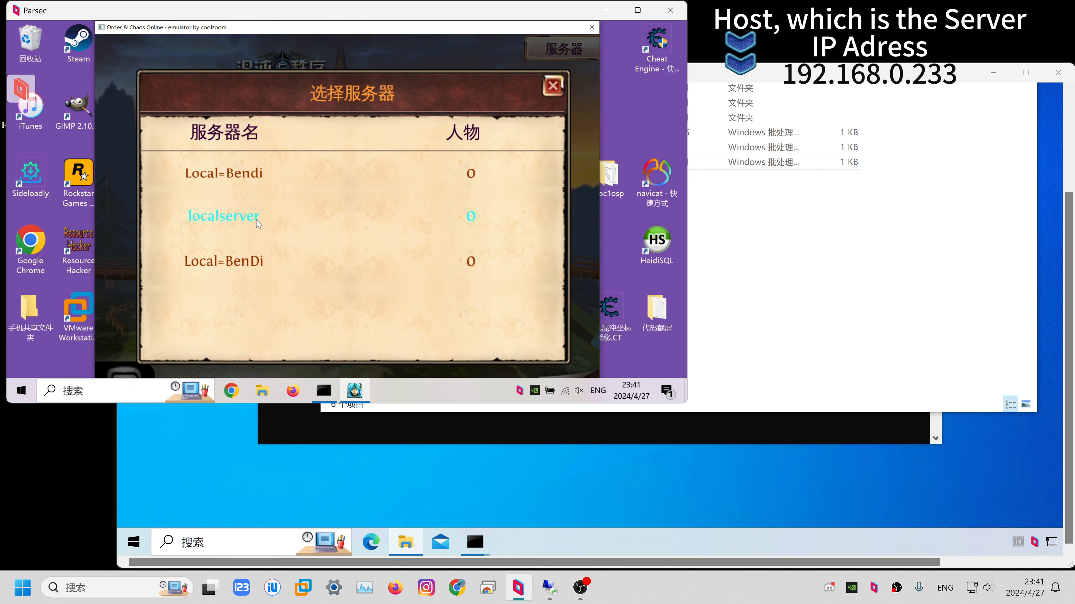
click(224, 216)
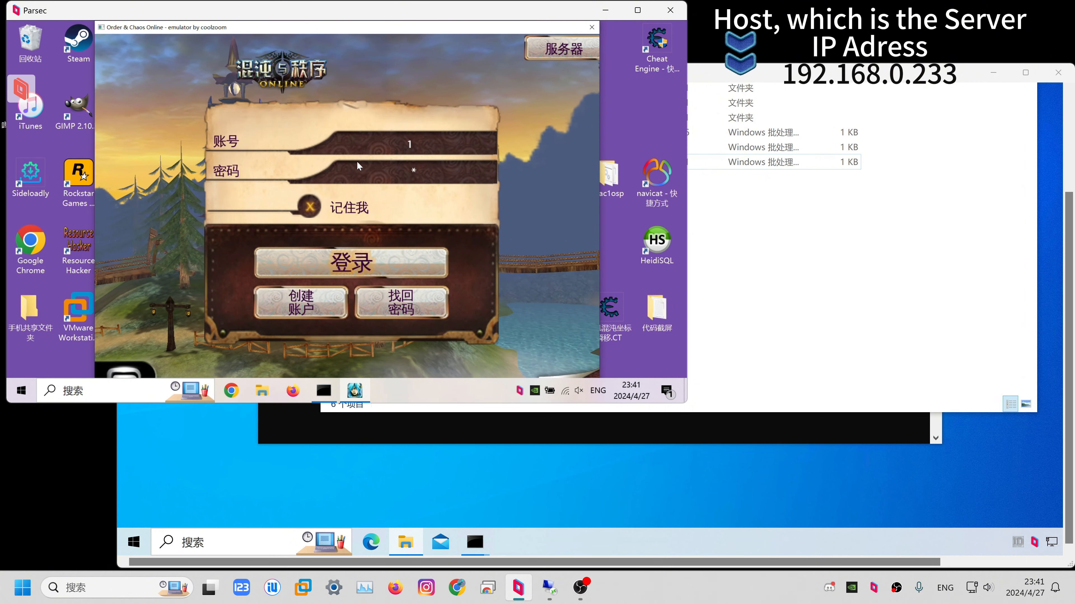
click(344, 264)
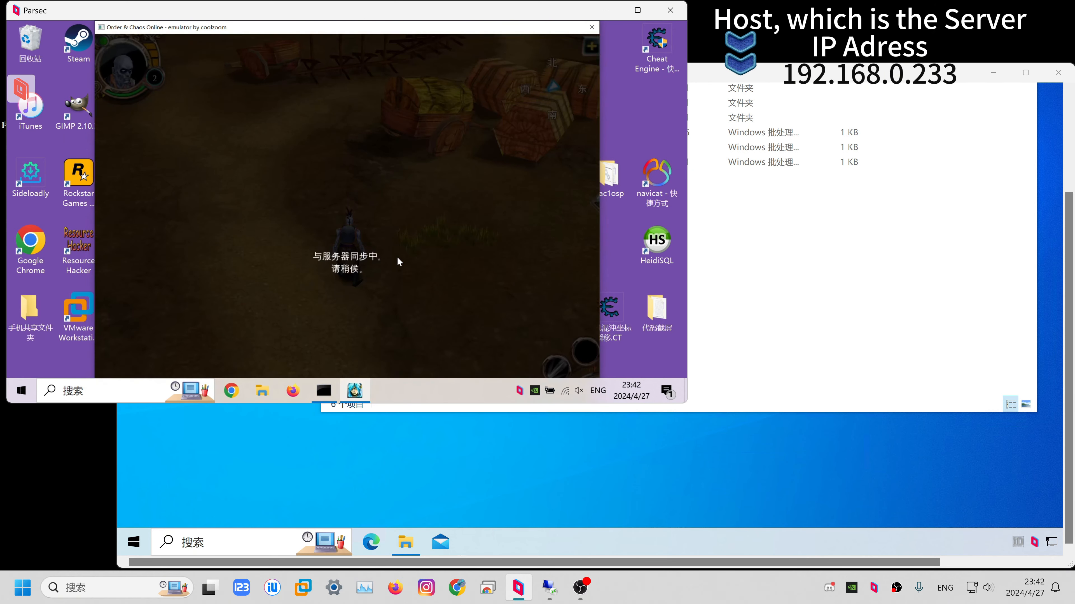
mouse_move(475, 205)
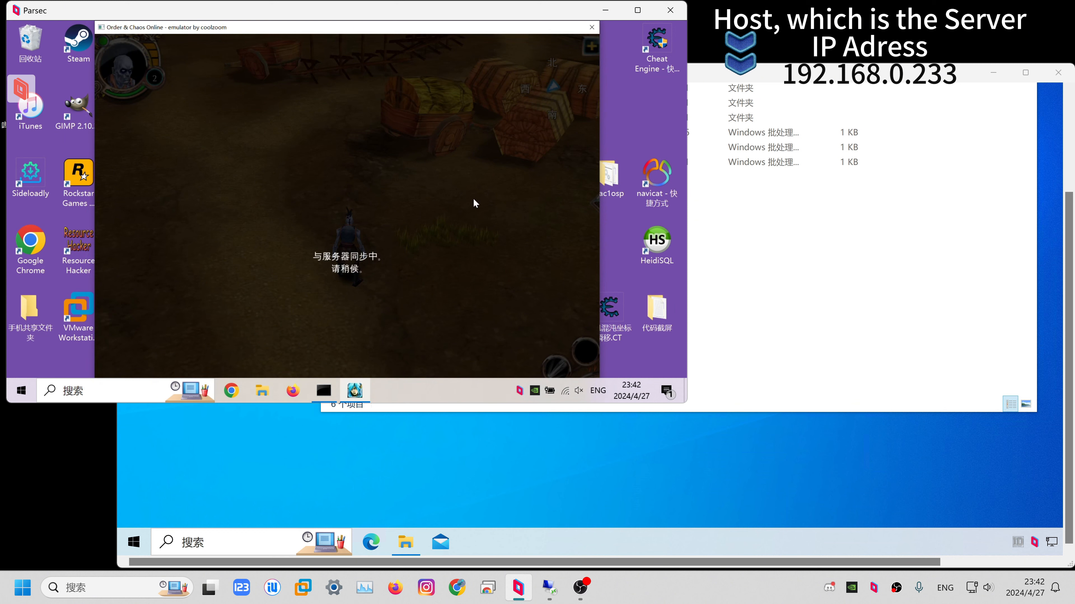
mouse_move(336, 114)
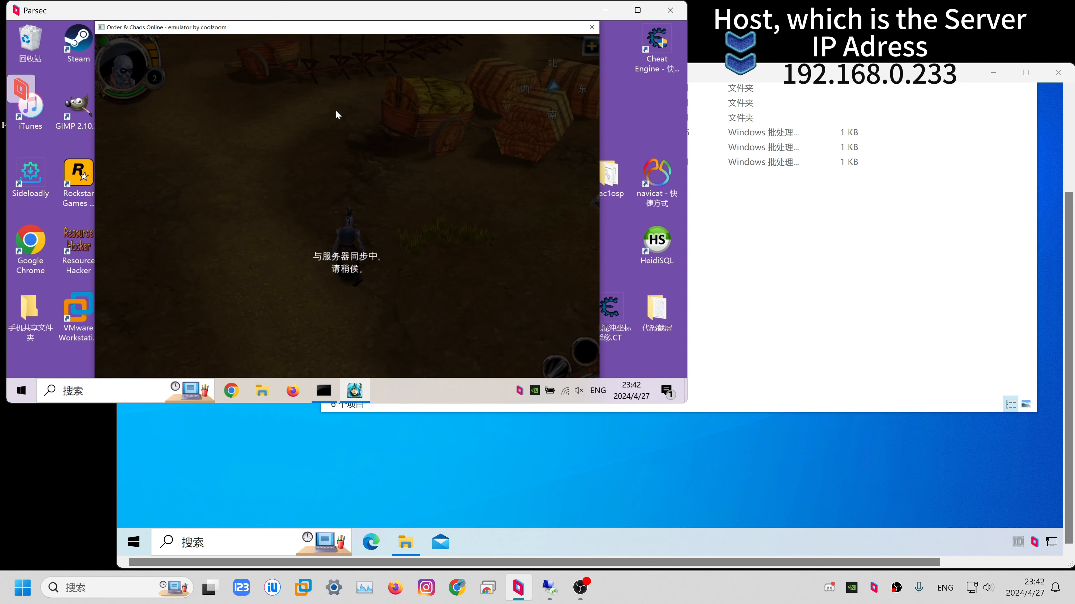